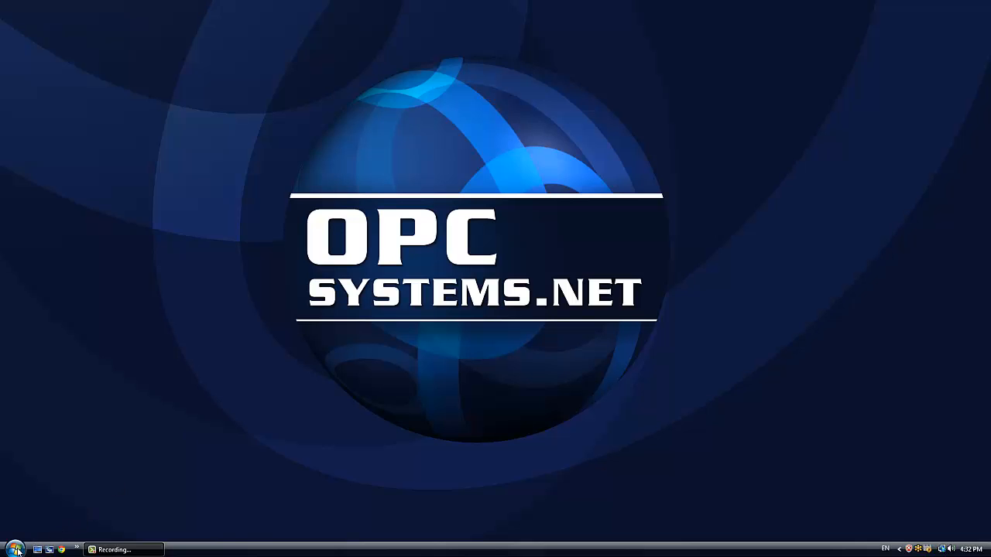
Launch OPC Systems.NET from Start > All Programs > OPC Systems.NET
click(13, 549)
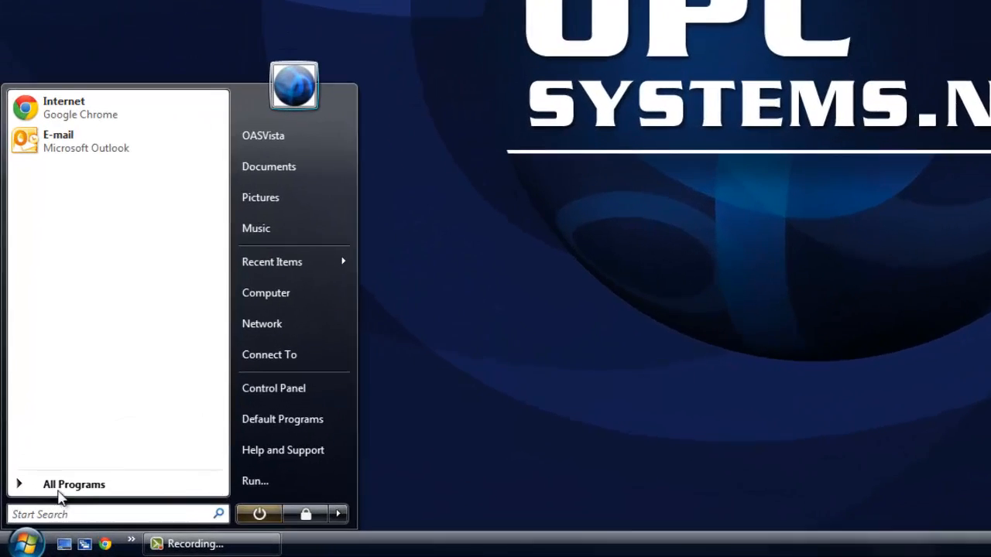
click(75, 483)
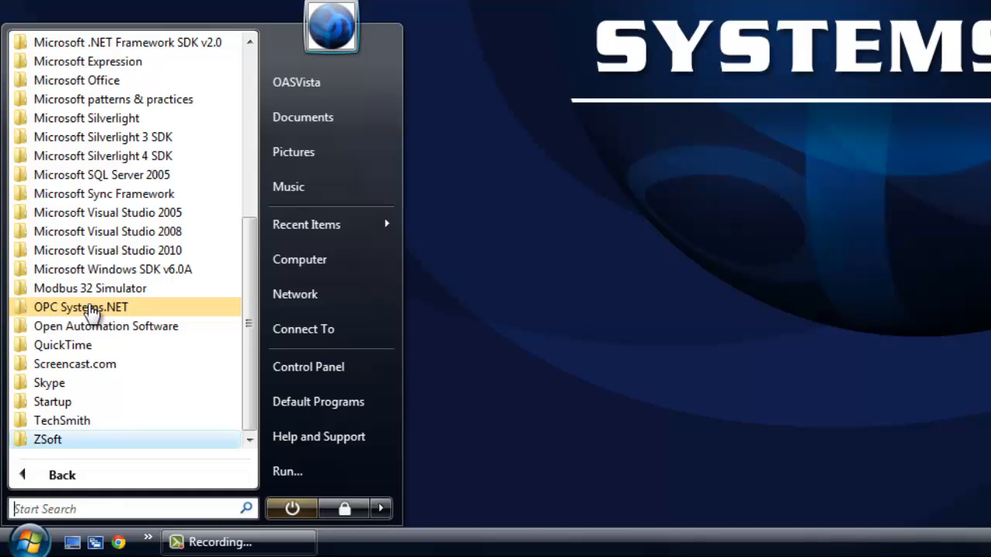
click(80, 307)
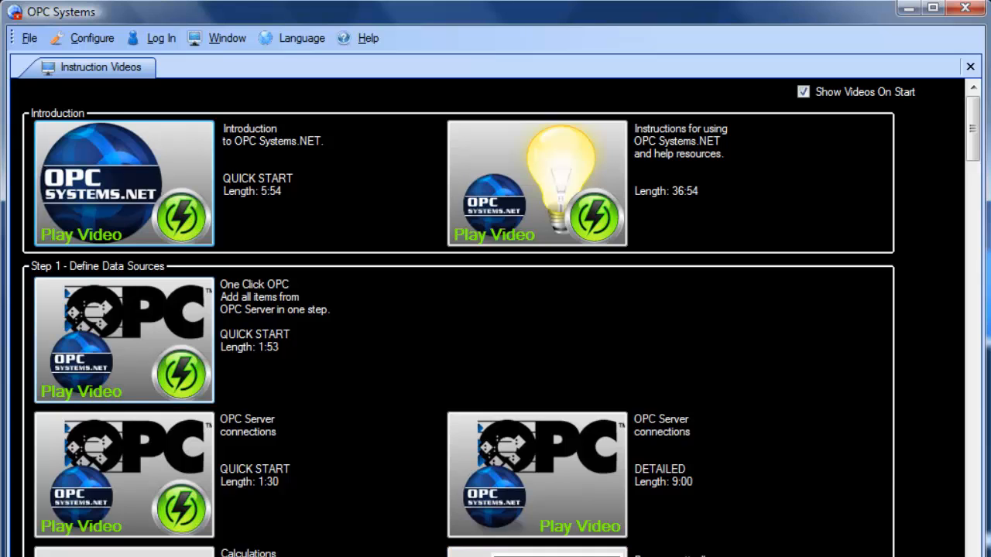
Go to Configure > Tags and connect to the localhost network node service
click(91, 37)
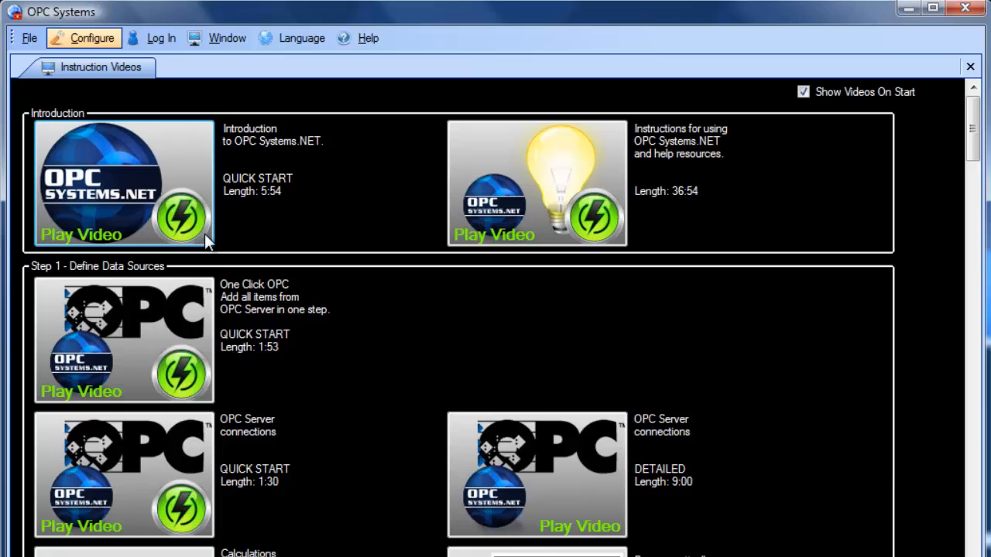
click(92, 37)
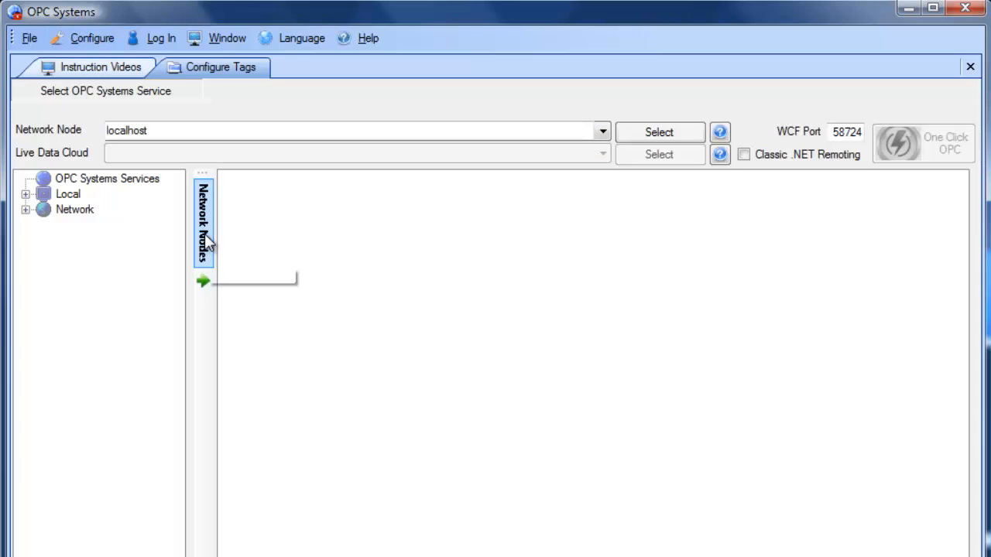
click(658, 132)
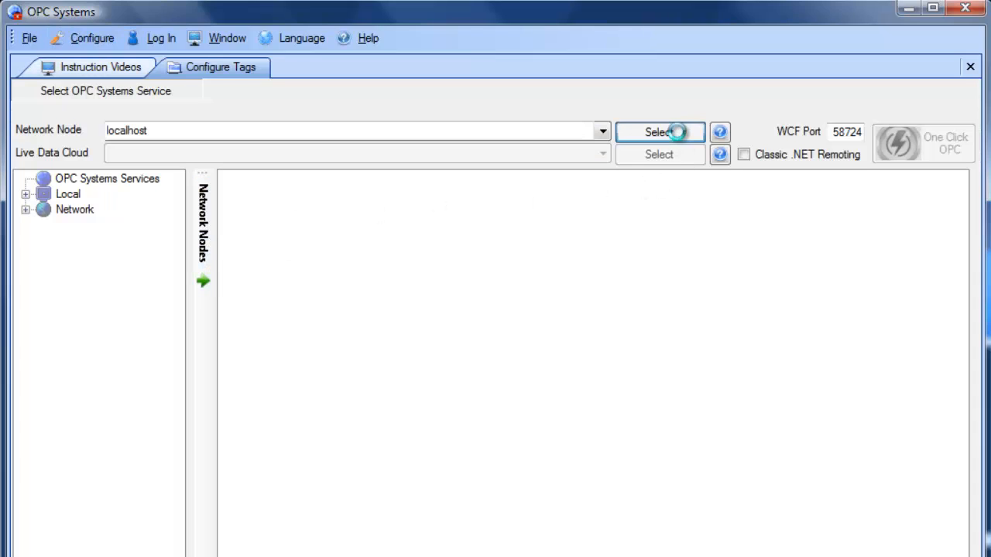
click(659, 132)
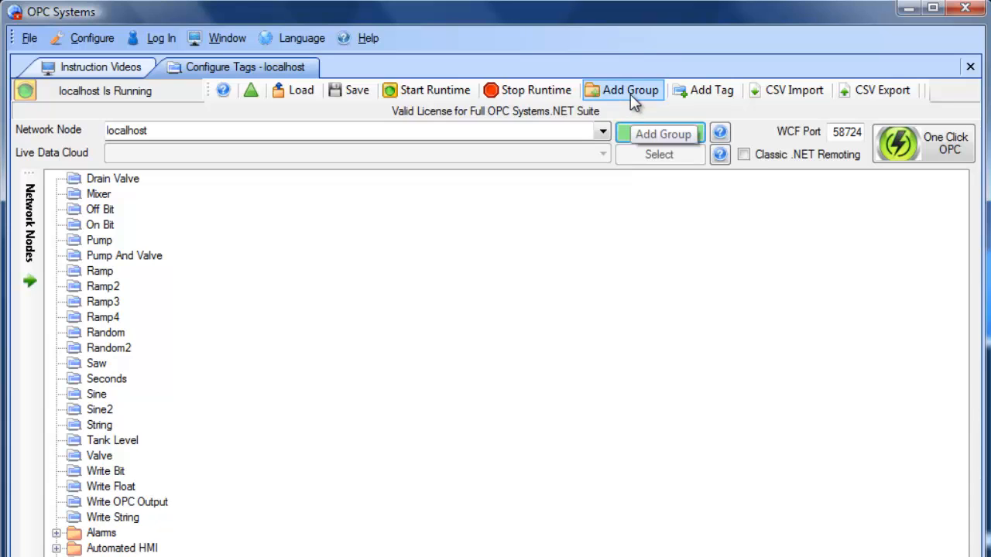
Add a tag group named myGroup and start Add Multiple Tags from OPC Server
click(623, 89)
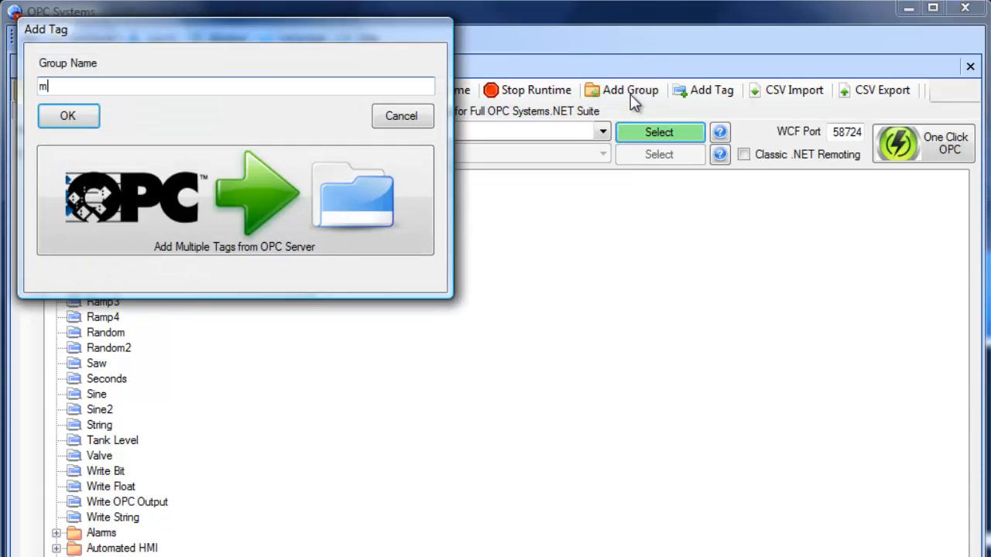
text(yGroup)
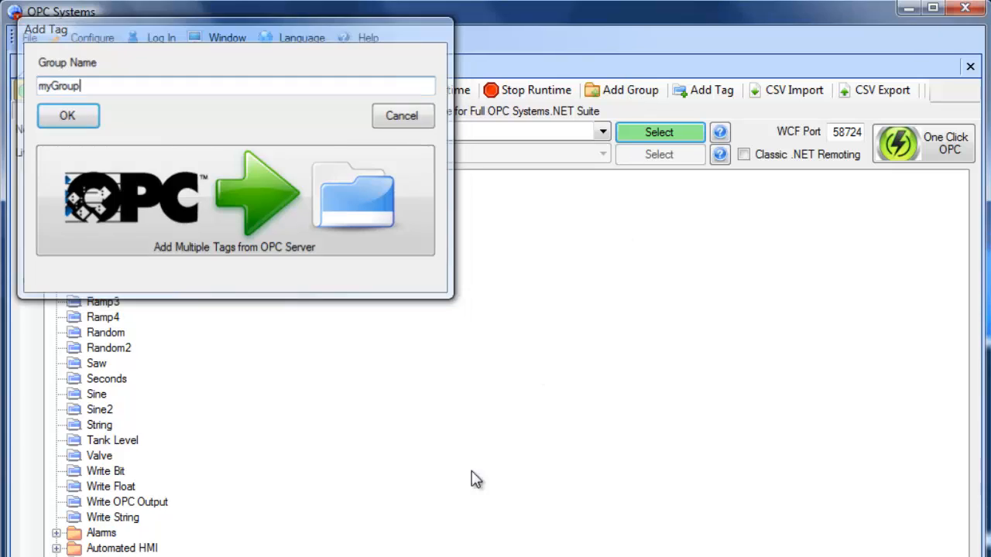
click(66, 115)
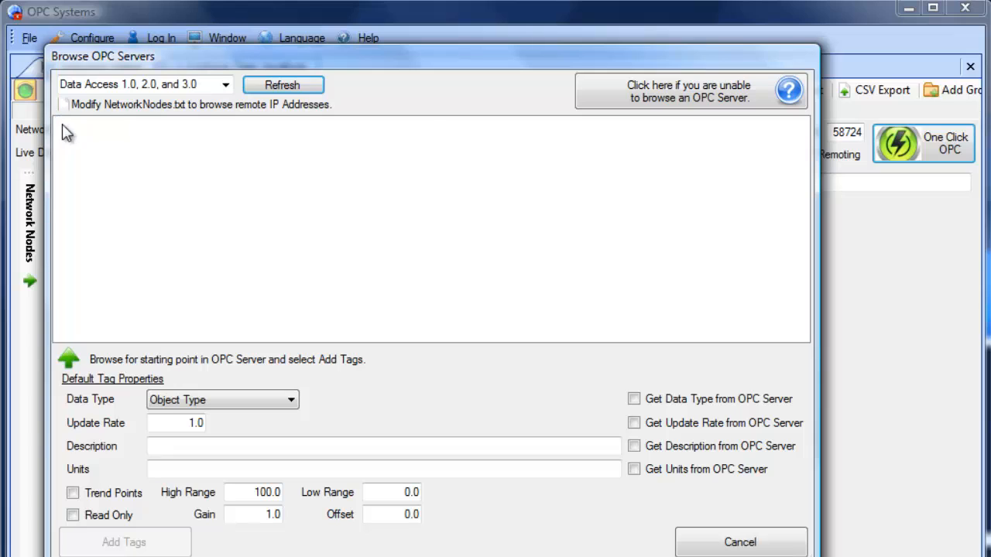
Browse the local OPC servers and select Kepware.KEPServerEX.V5 as the starting point
click(281, 83)
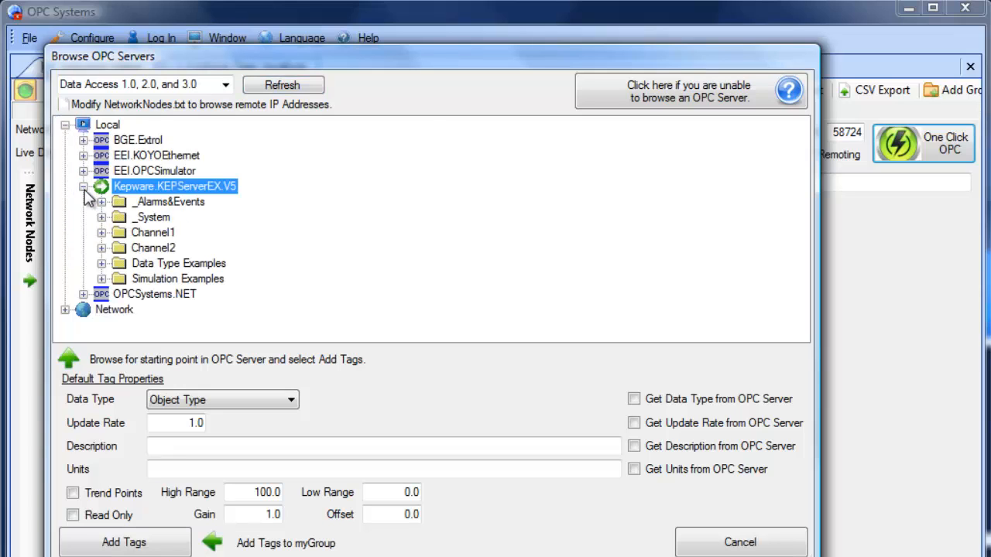
click(152, 248)
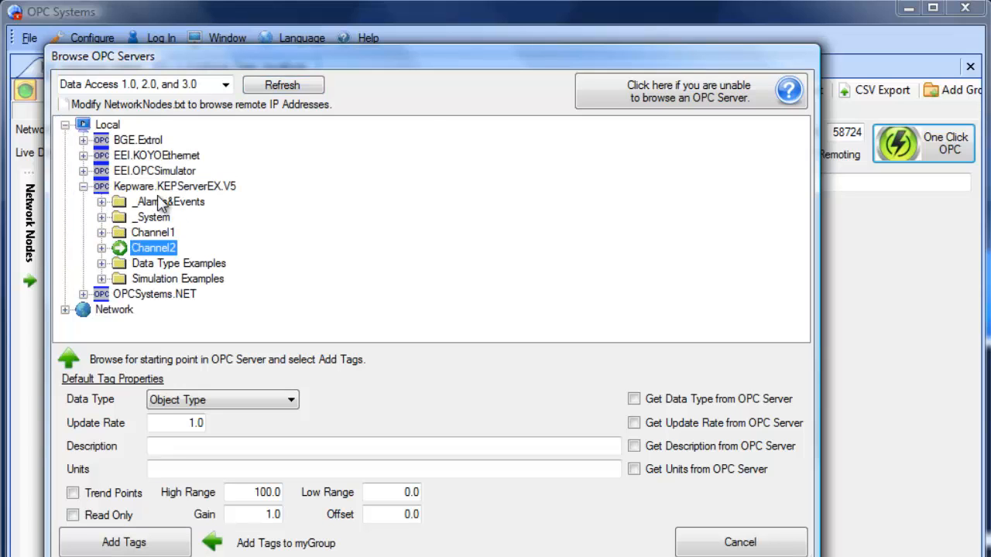
click(174, 186)
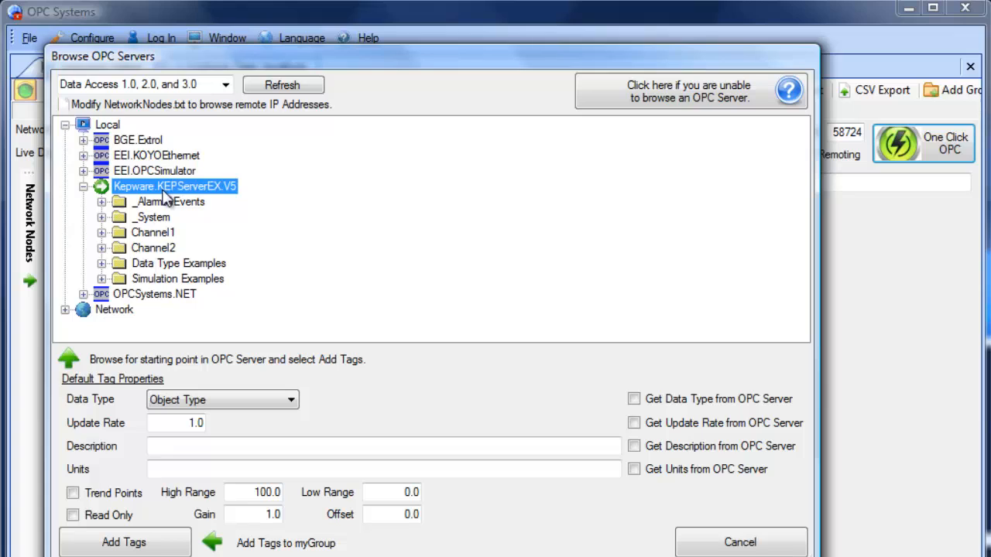
mouse_move(585, 400)
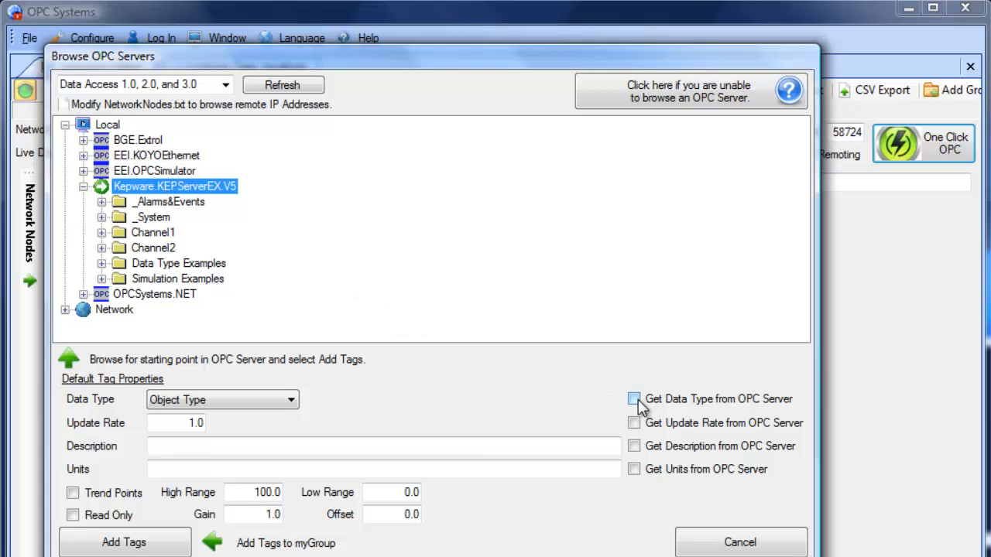
Enable Get Data Type and Get Description, then add the server's tags to myGroup
click(633, 399)
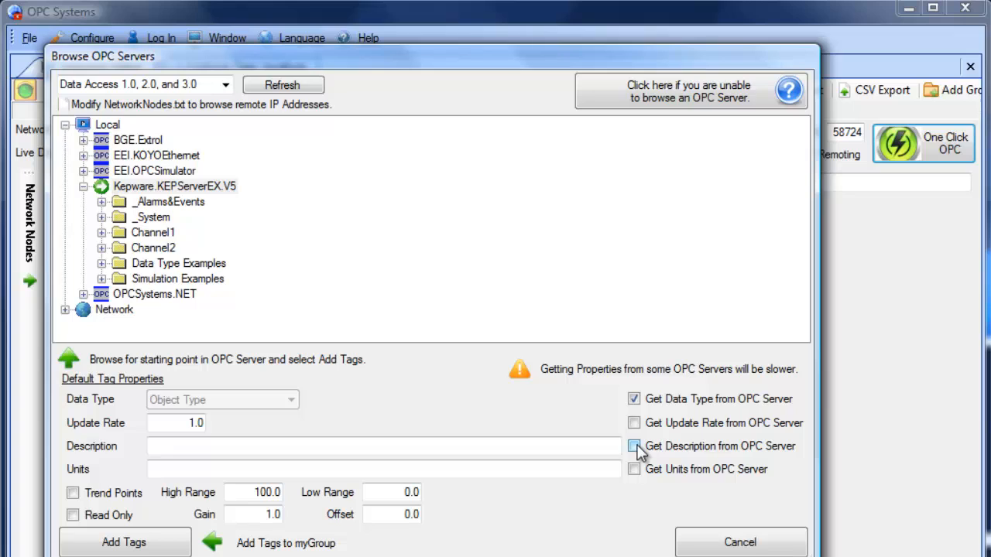
click(635, 446)
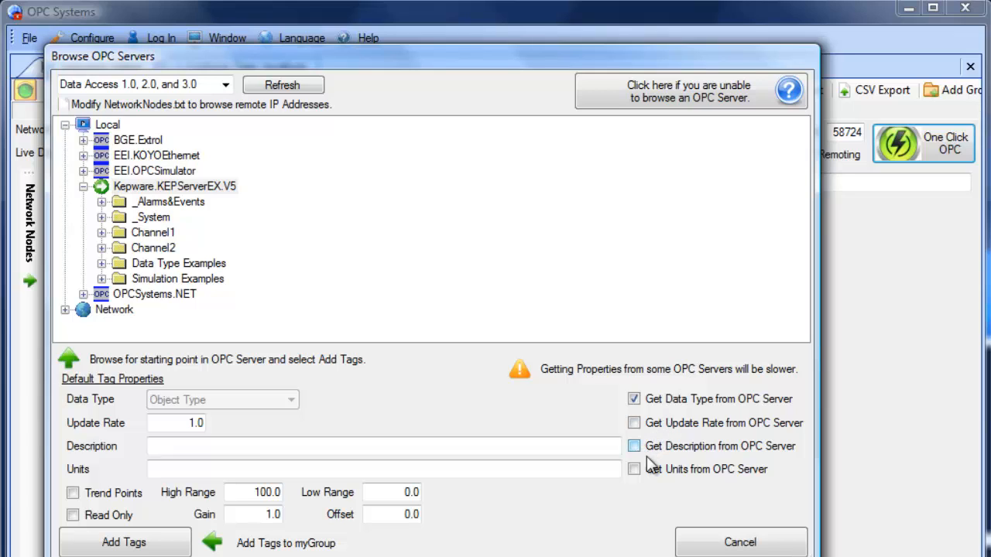
click(635, 446)
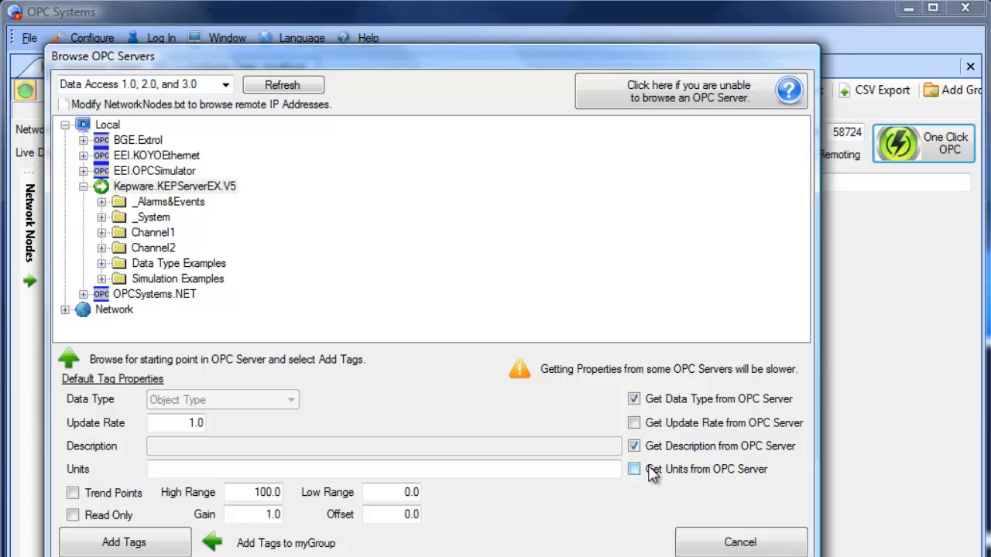
click(635, 469)
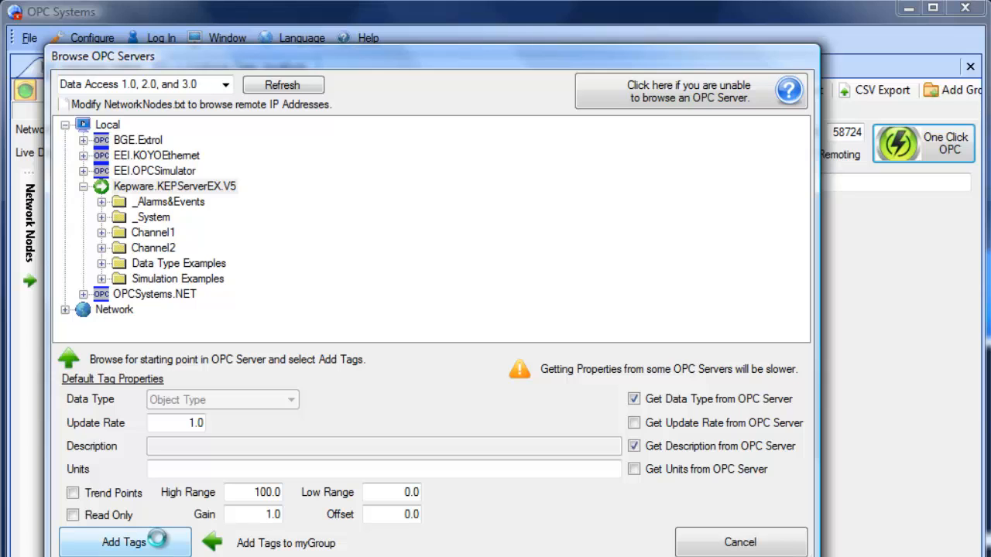
click(124, 541)
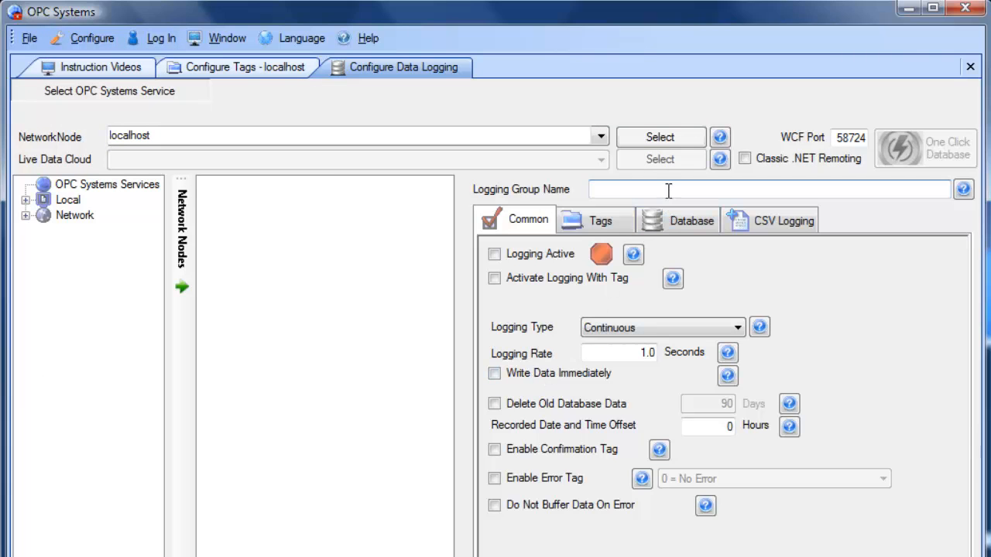
Connect Data Logging to localhost and start the One Click Database wizard
click(659, 136)
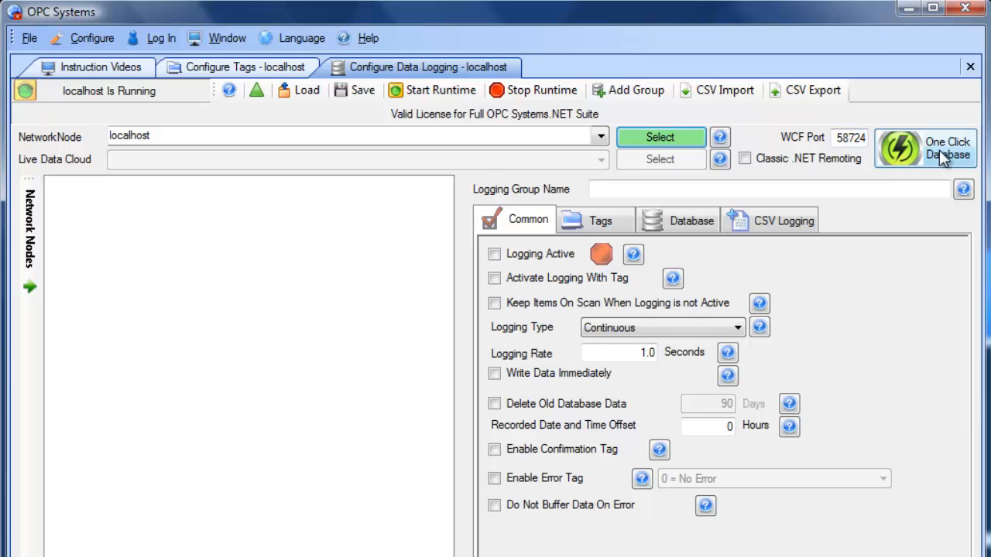
click(926, 149)
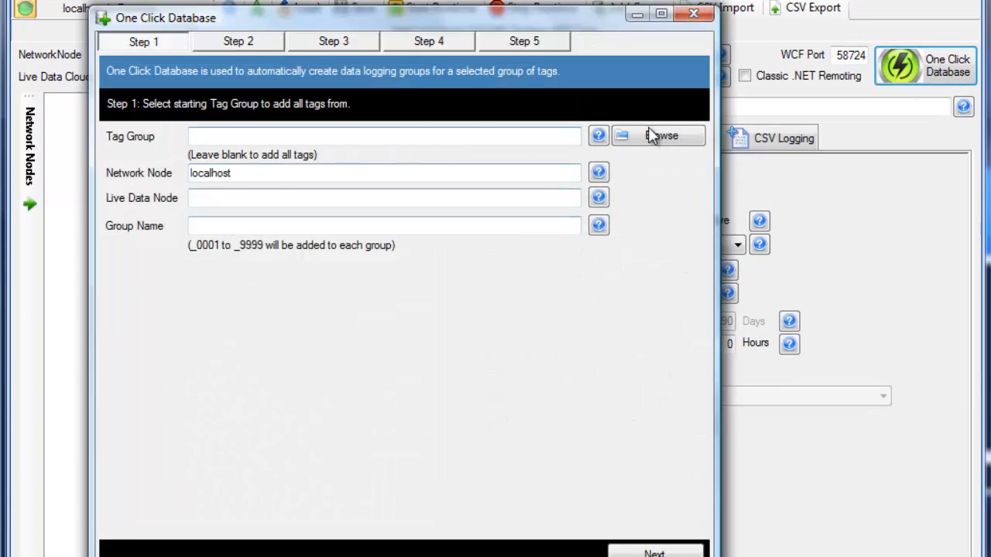
Set myGroup as the wizard's starting tag group in Step 1
click(660, 136)
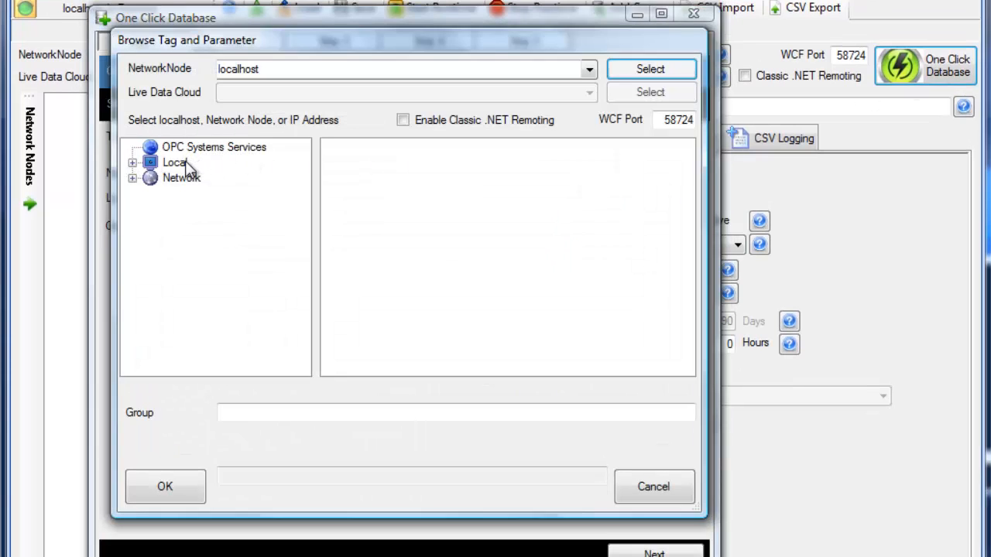
click(173, 162)
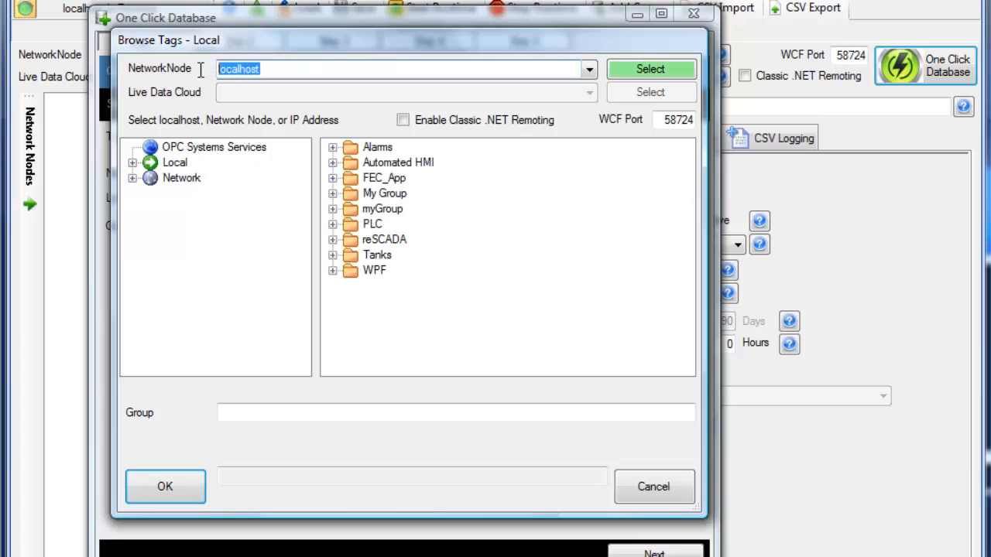
mouse_move(203, 80)
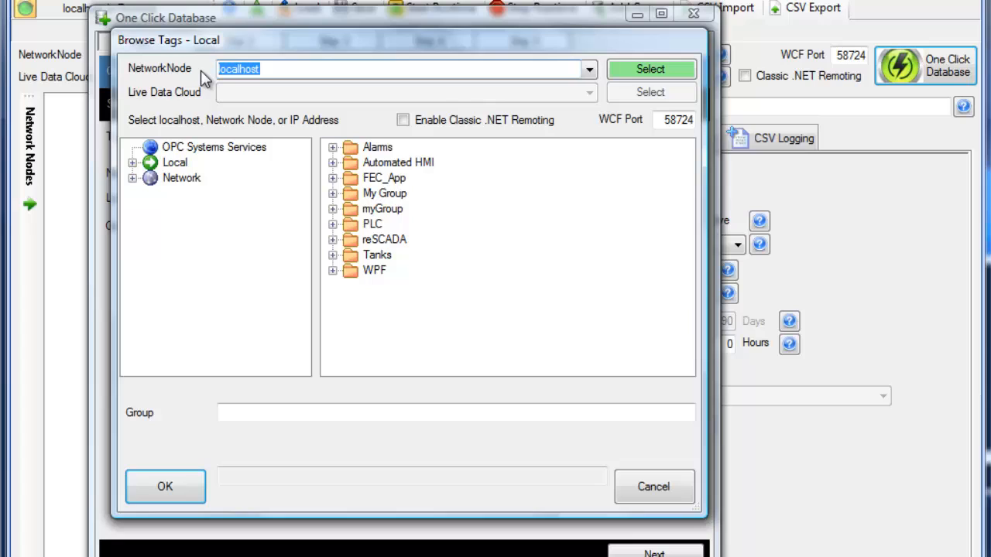
mouse_move(182, 105)
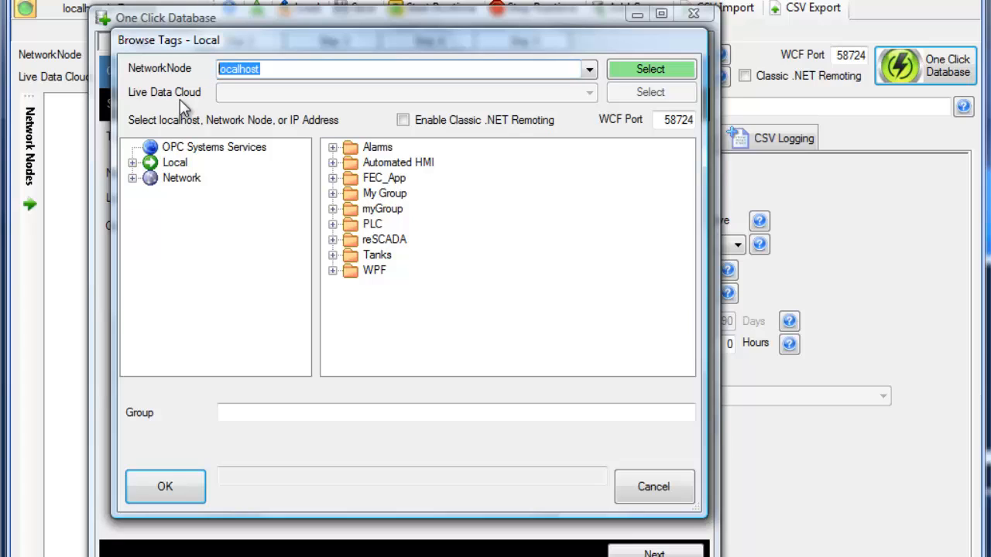
mouse_move(343, 240)
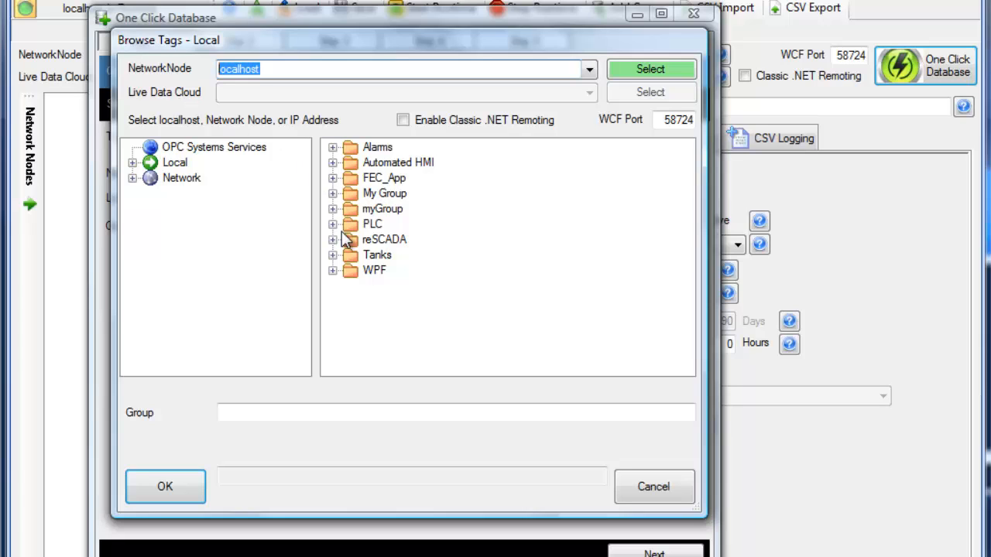
mouse_move(340, 219)
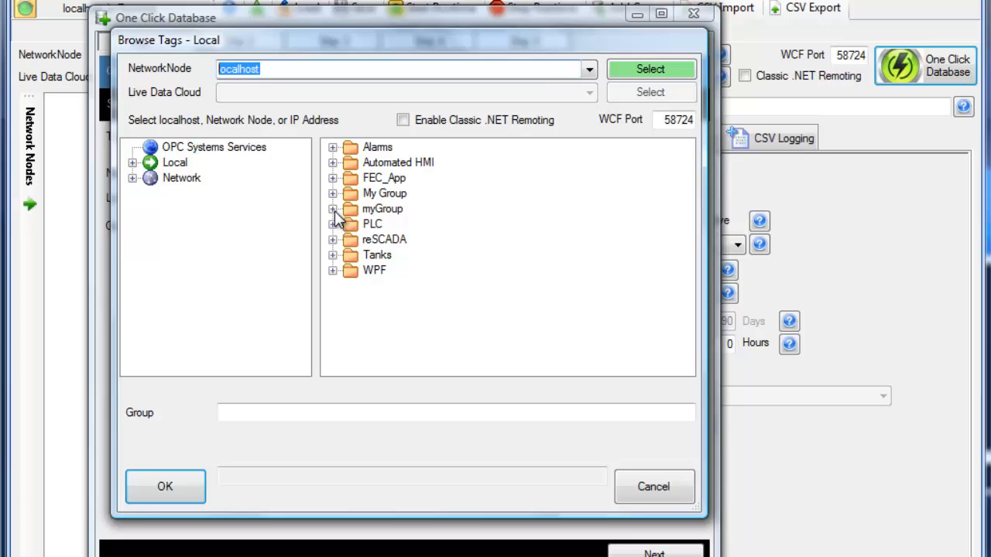
click(331, 208)
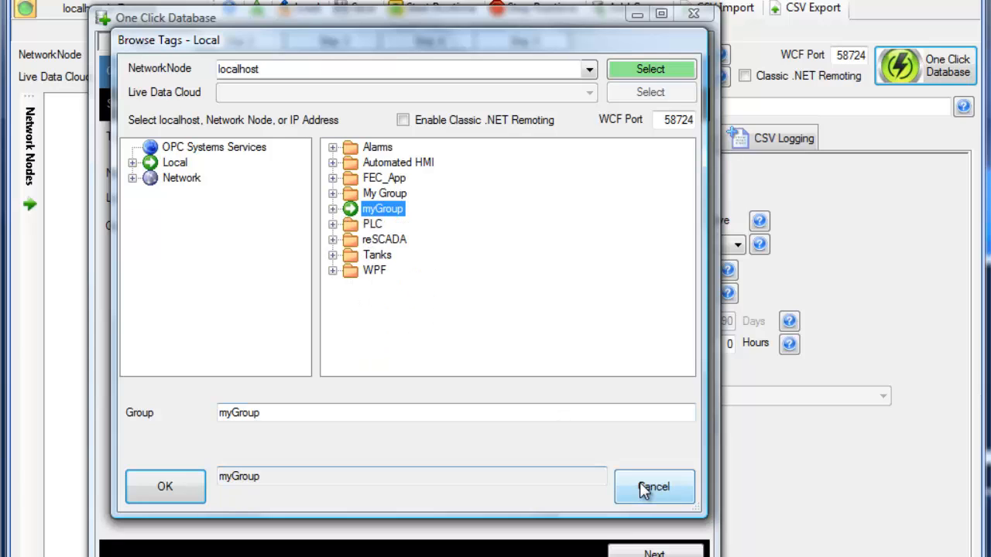
click(653, 486)
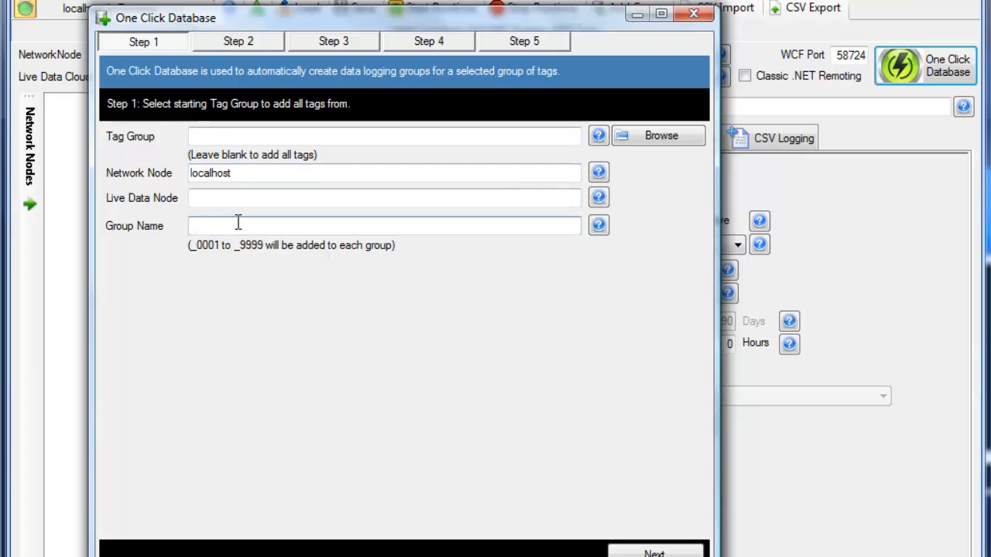
text(myGroup)
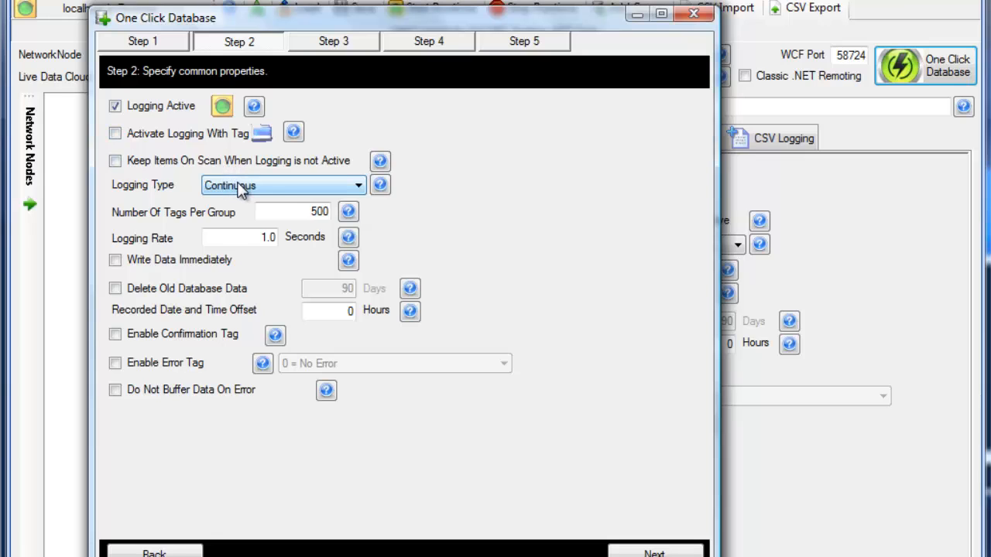
Keep Continuous logging type and advance through Step 3 to Step 4
click(281, 186)
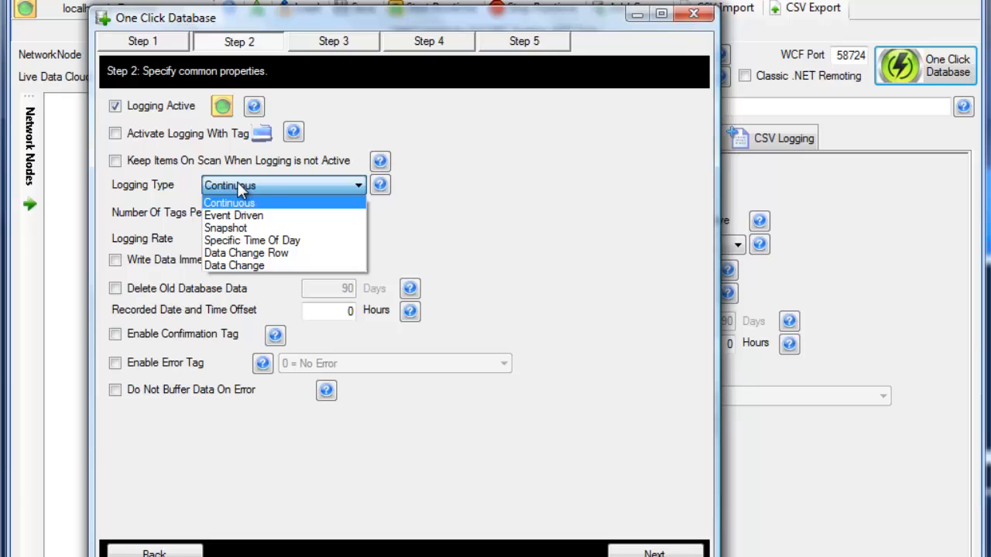
click(229, 201)
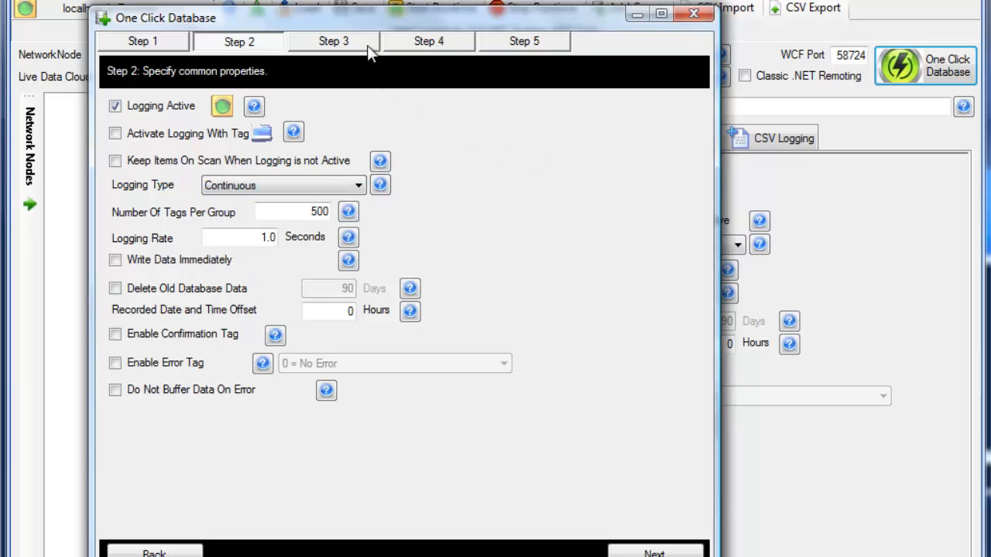
click(335, 41)
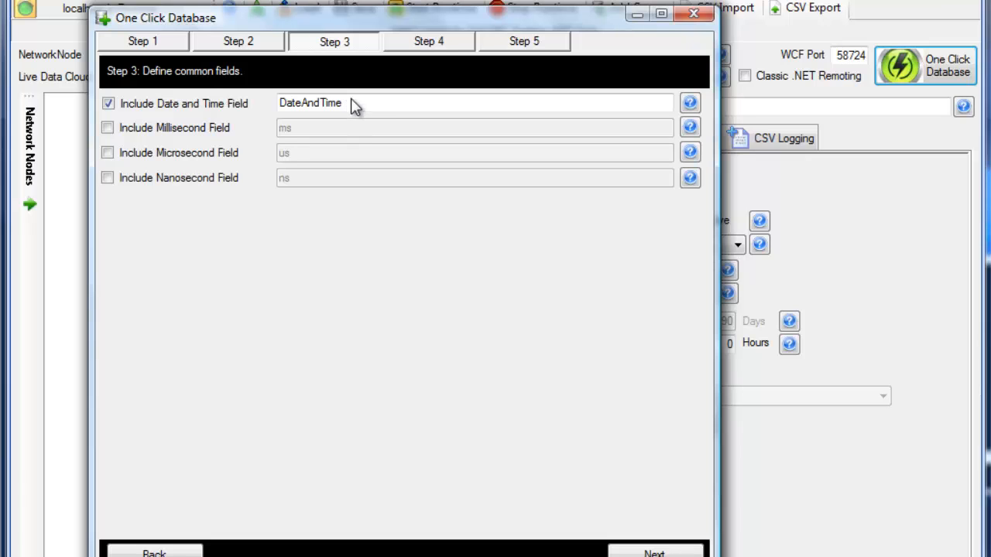
click(429, 40)
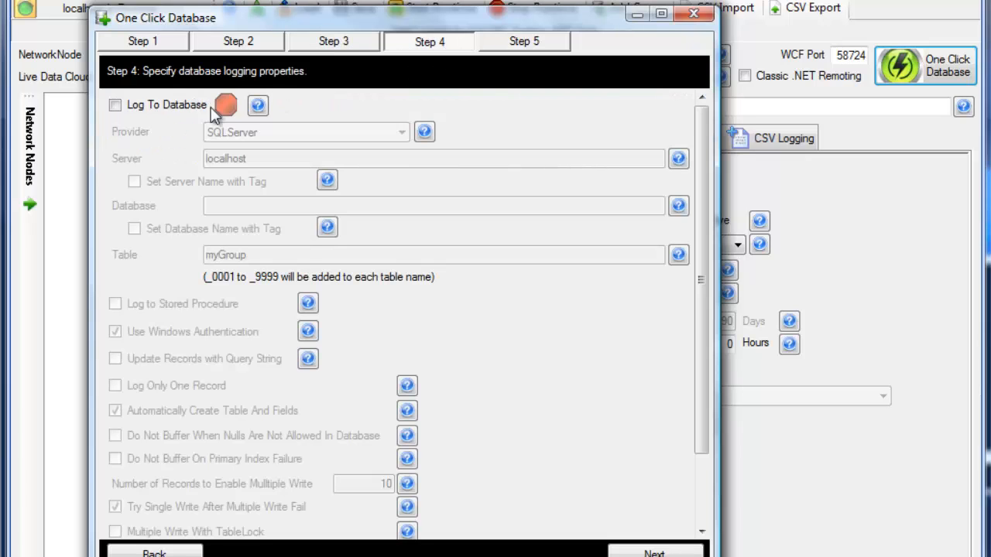
Enable Log To Database with SQLServer provider, the SQLEXPRESS server and database MyDB
click(115, 105)
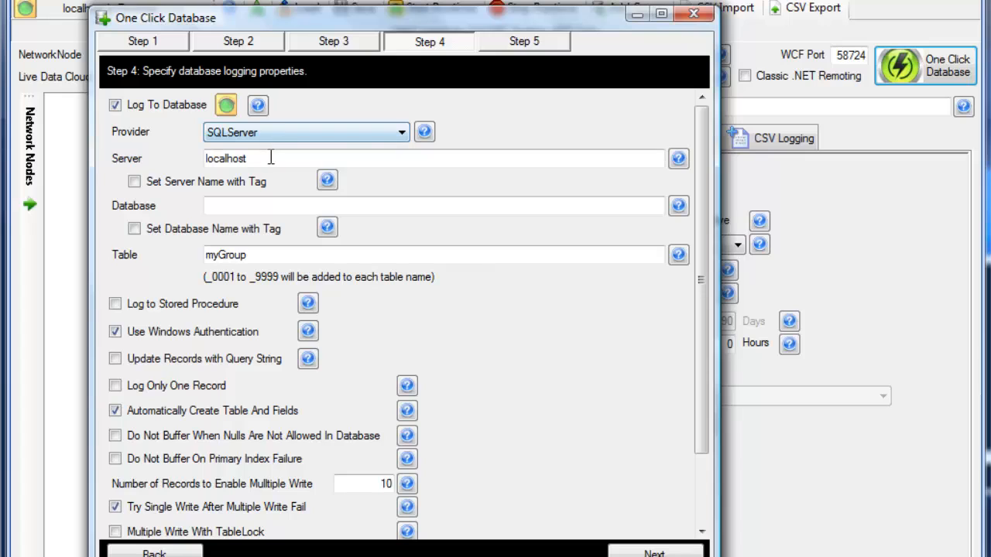
click(401, 132)
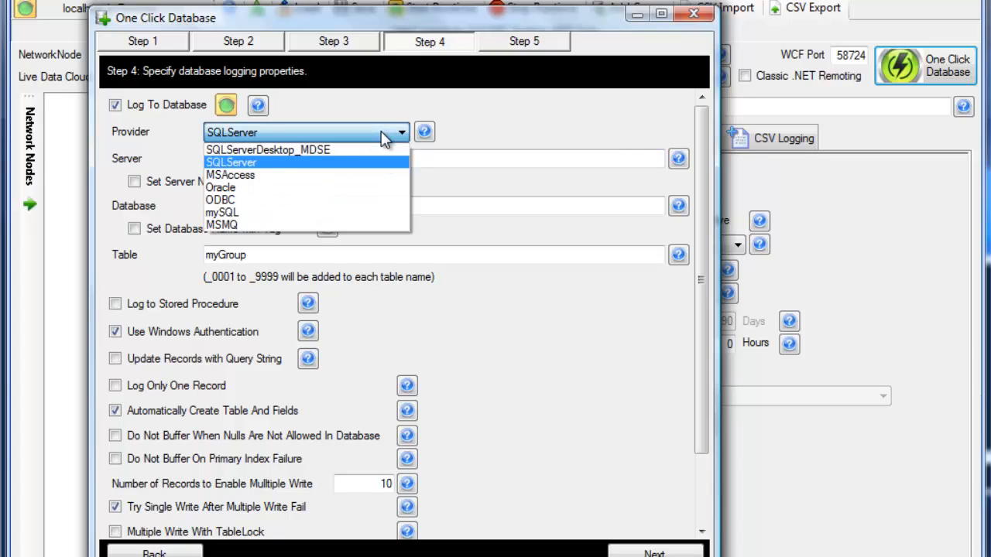
mouse_move(560, 133)
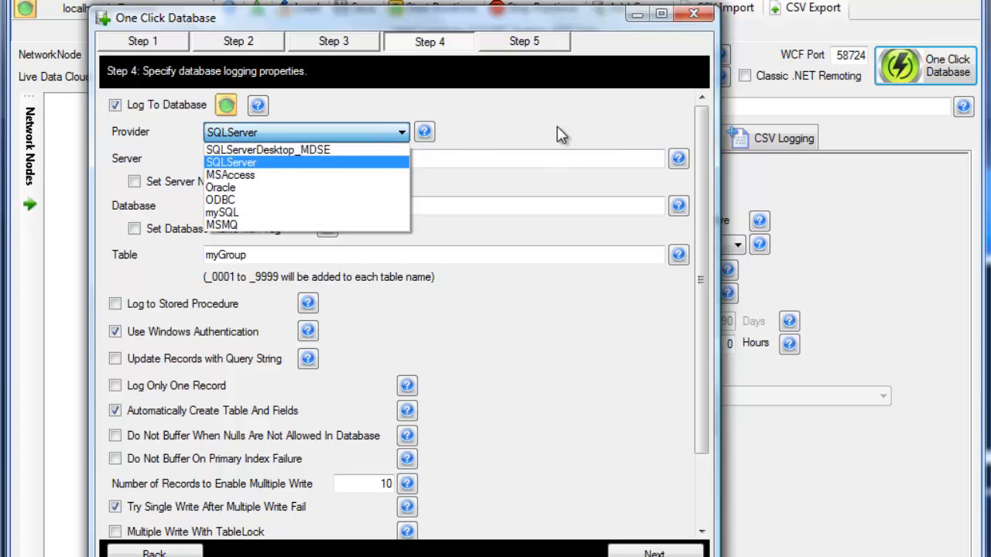
click(230, 162)
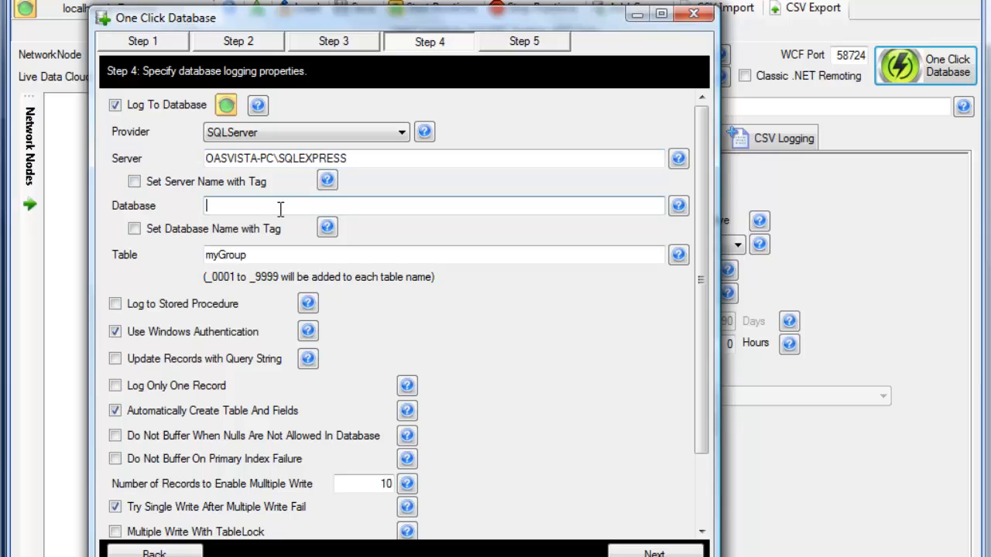
text(My)
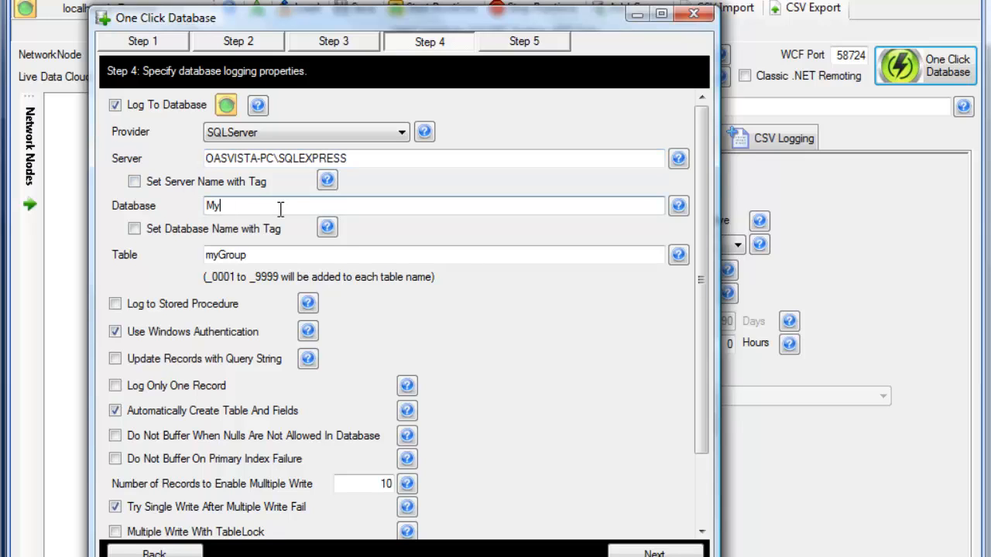
text(DB)
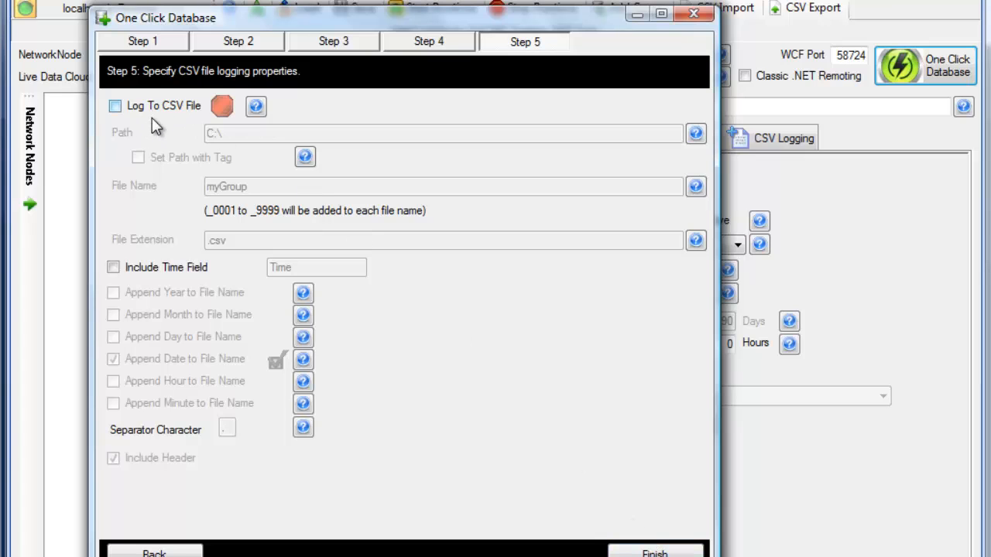
Finish the wizard creating myGroup_0000 and myGroup_0001, and select myGroup_0000
click(115, 106)
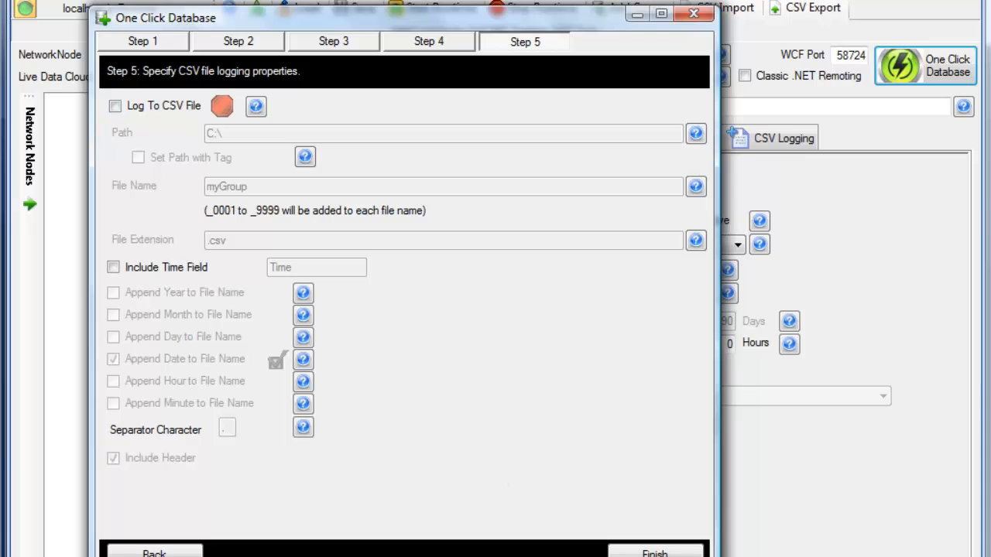
click(653, 551)
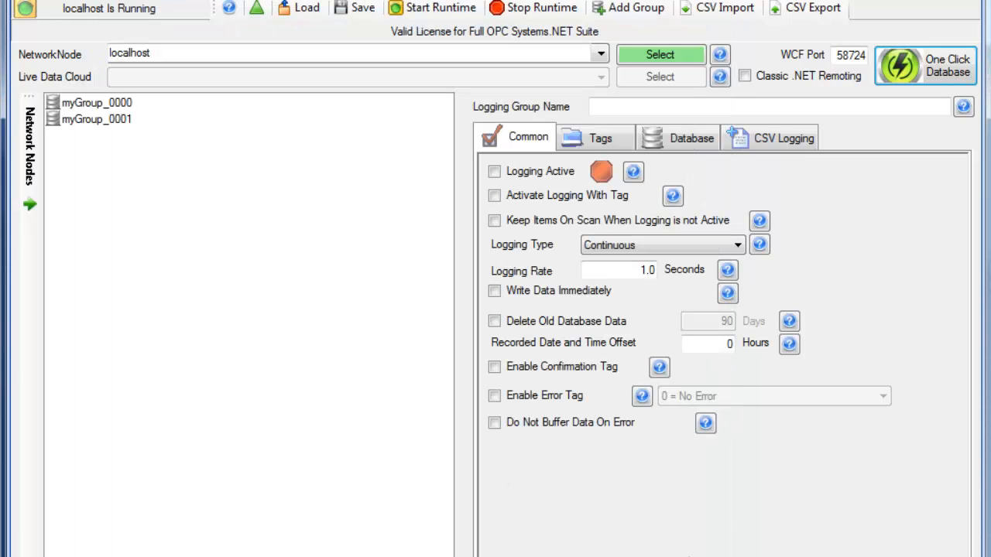
mouse_move(112, 114)
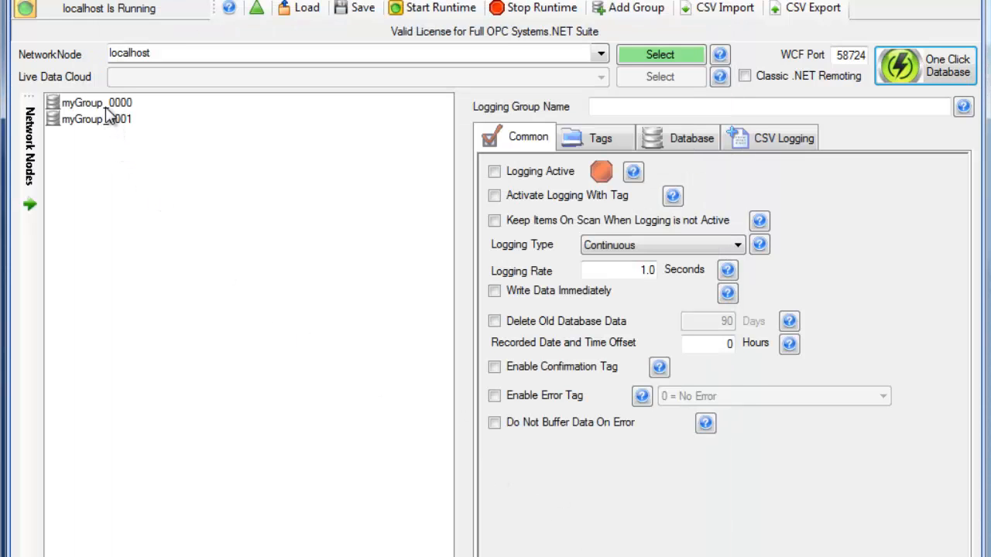
click(93, 102)
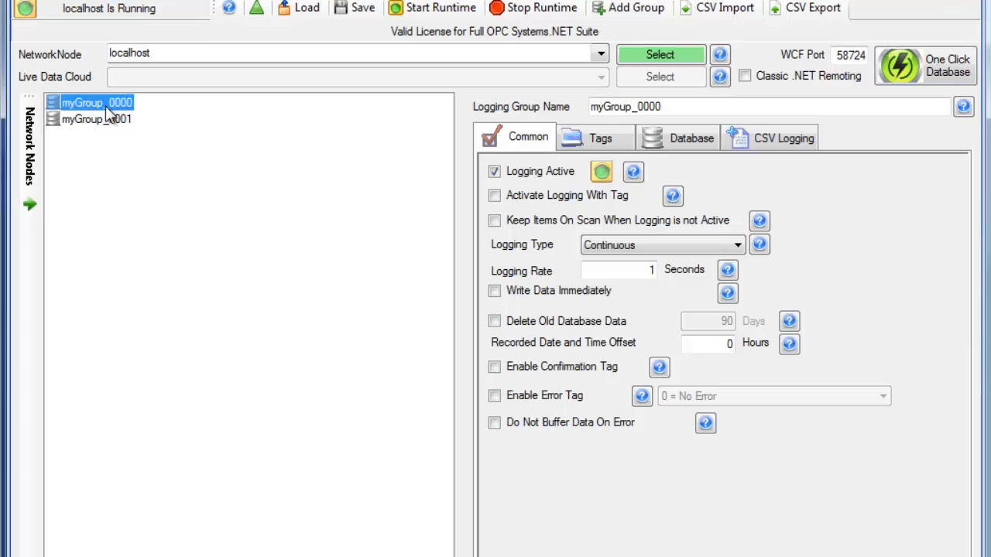
click(96, 117)
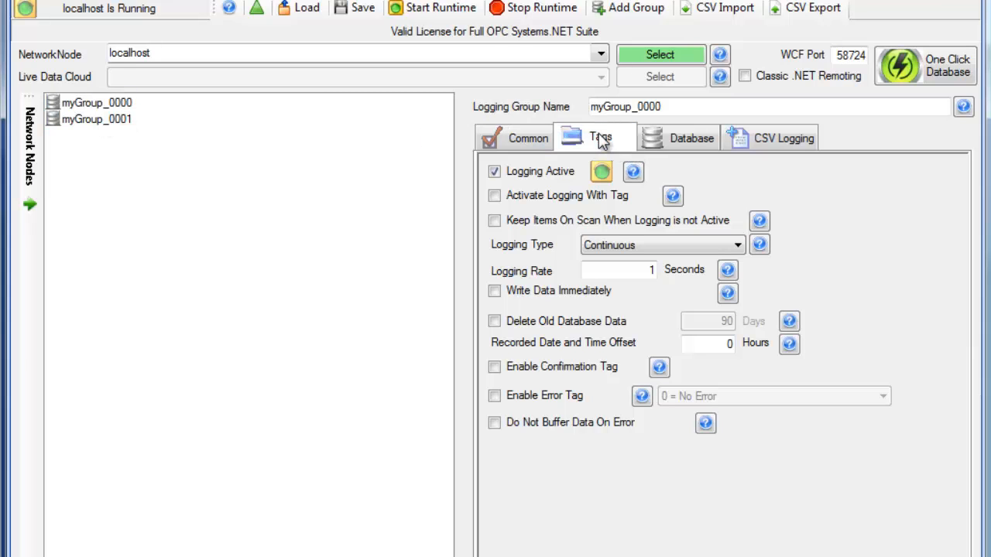
Review the Tags lists of myGroup_0000 and myGroup_0001, then relaunch One Click Database
click(596, 137)
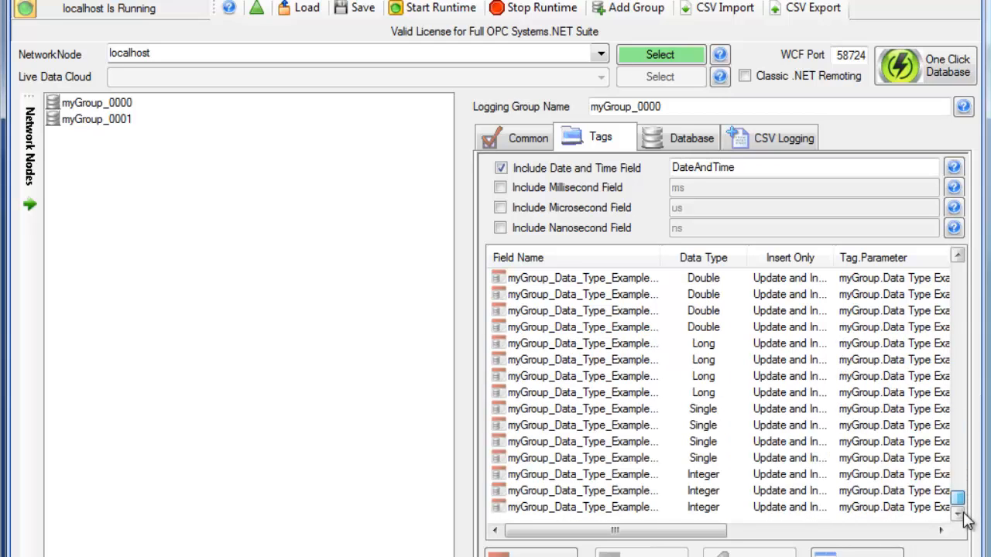
mouse_move(114, 127)
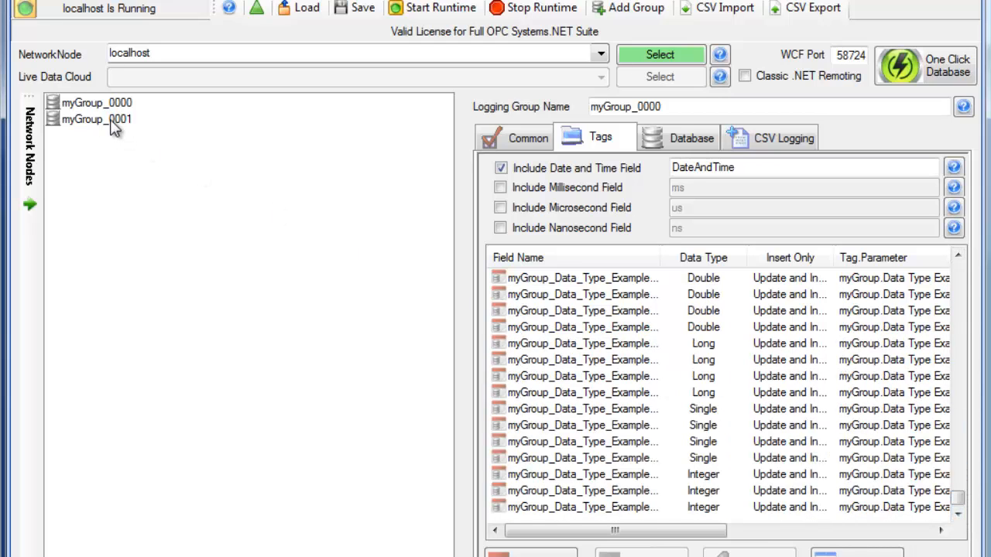
click(96, 117)
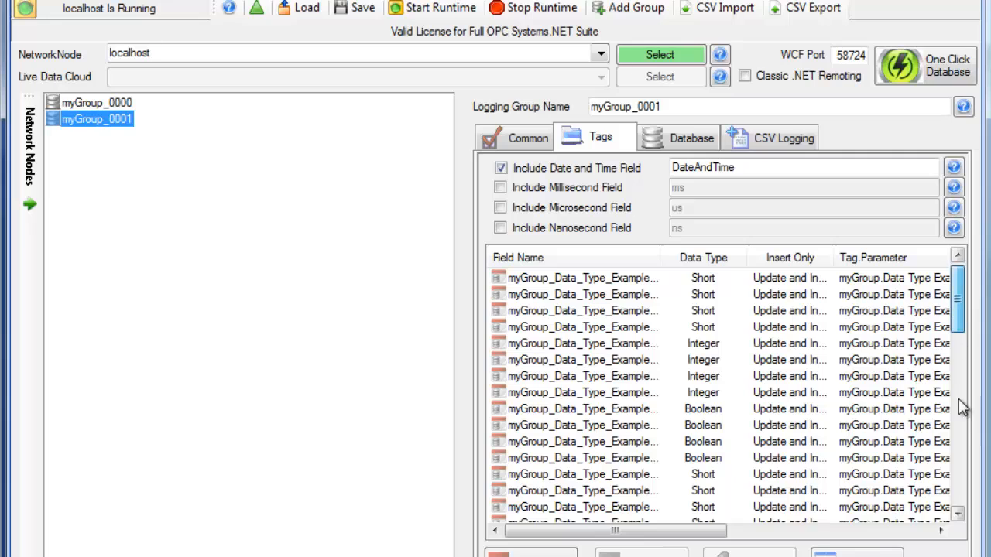
scroll(down, 3)
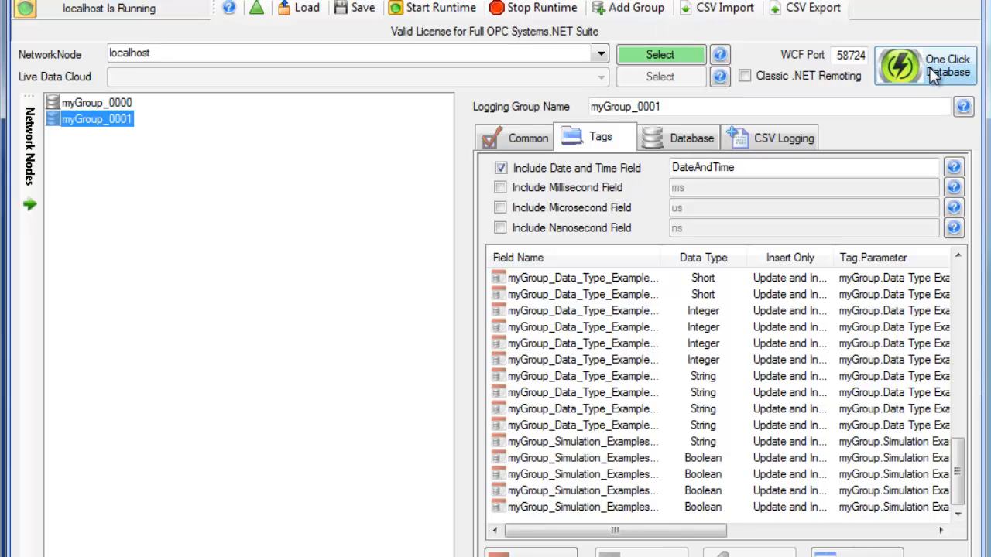
click(924, 65)
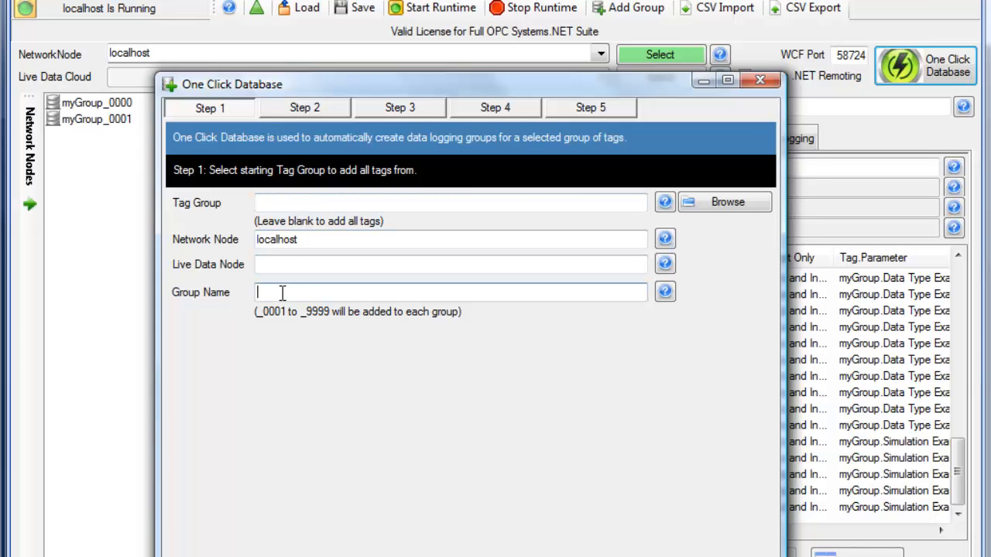
Run One Click Database again with group prefix 'Test' and 10 tags per group
text(Test)
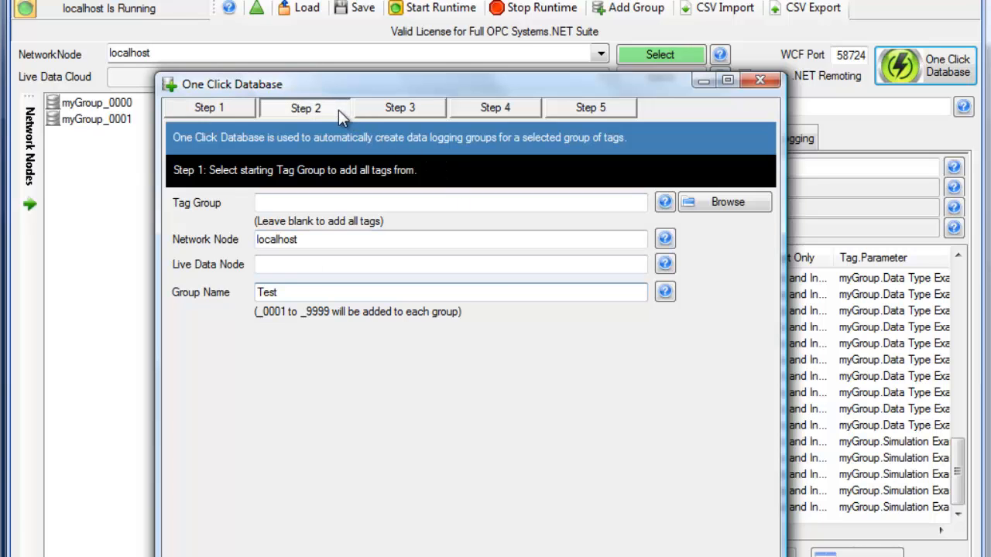
click(305, 108)
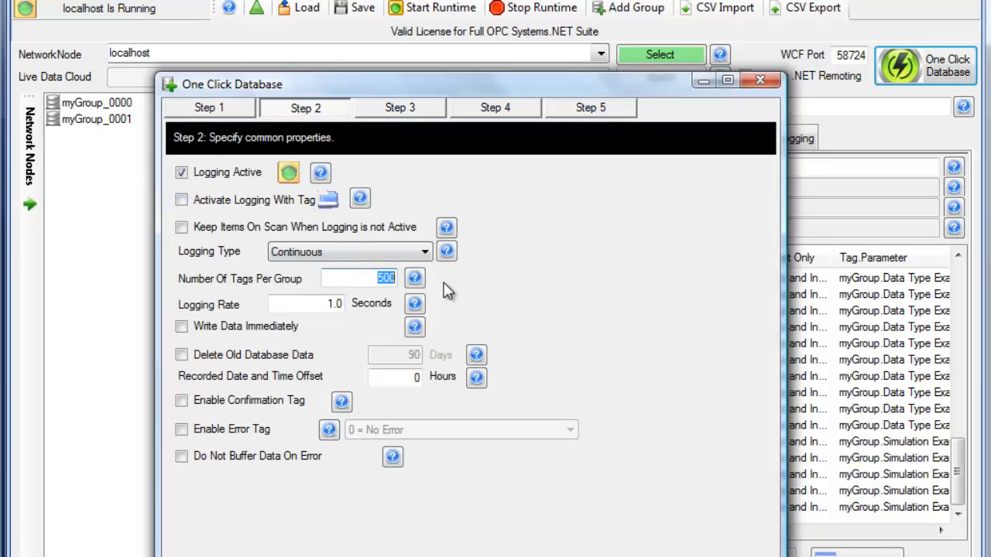
mouse_move(600, 316)
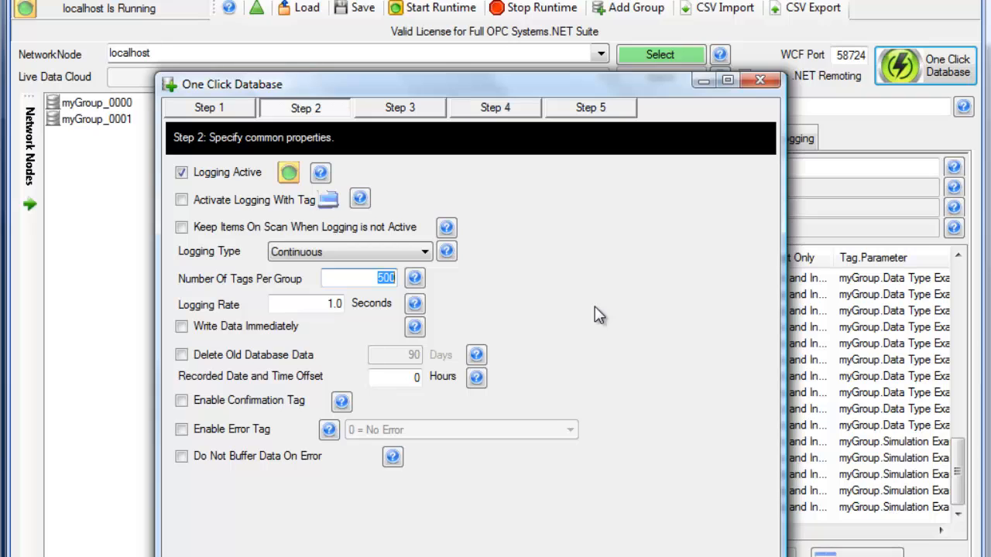
text(10)
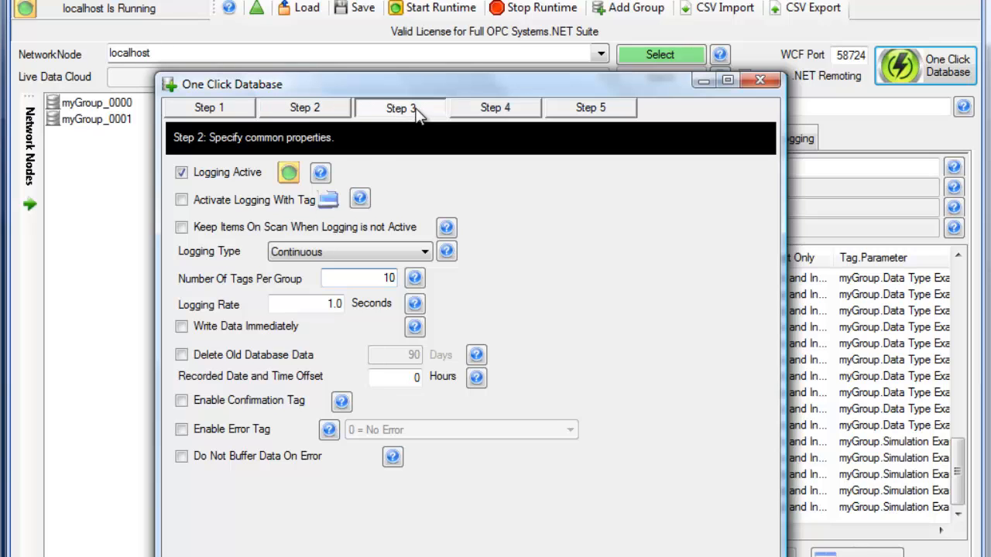
Enable logging to a database named 'MyDB' and finish generating the Test_ groups
click(495, 109)
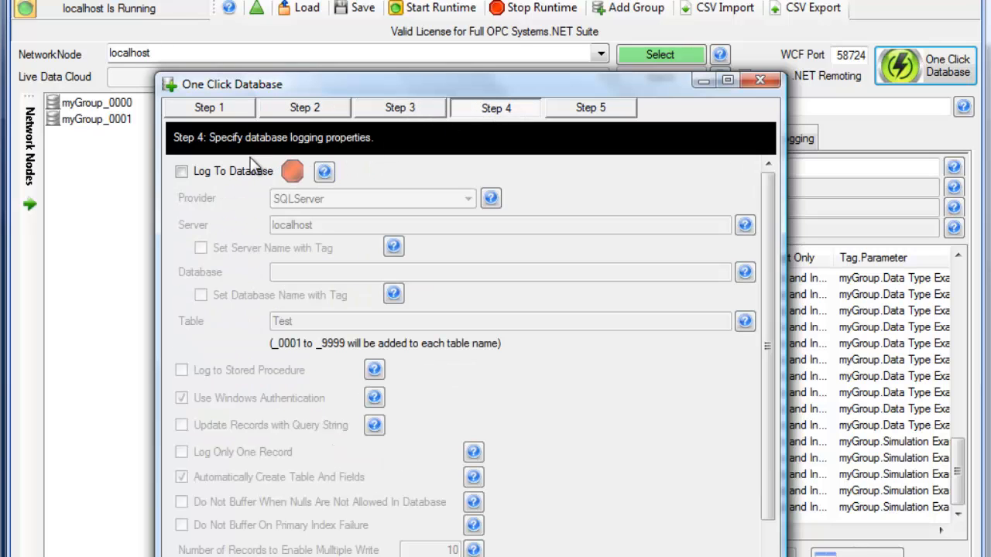
click(181, 171)
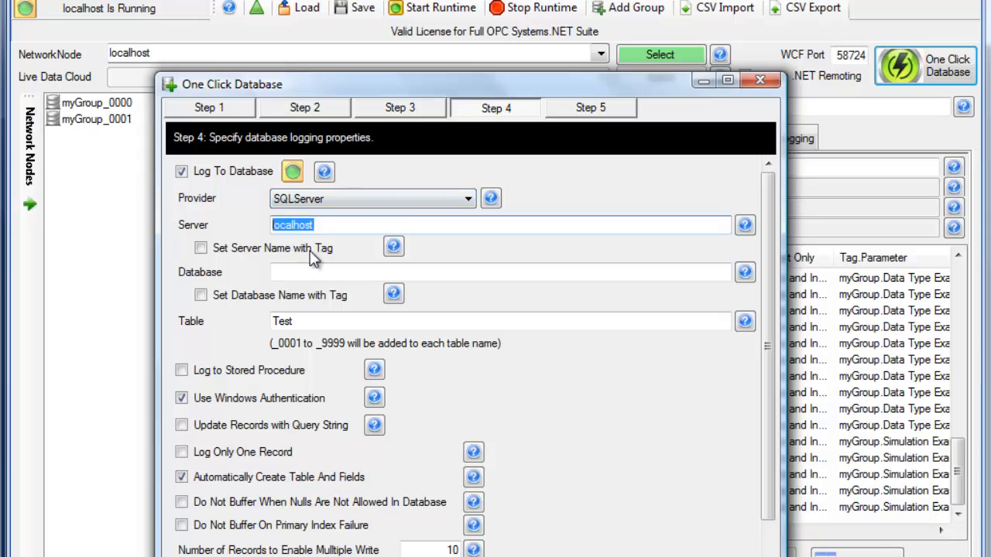
click(498, 272)
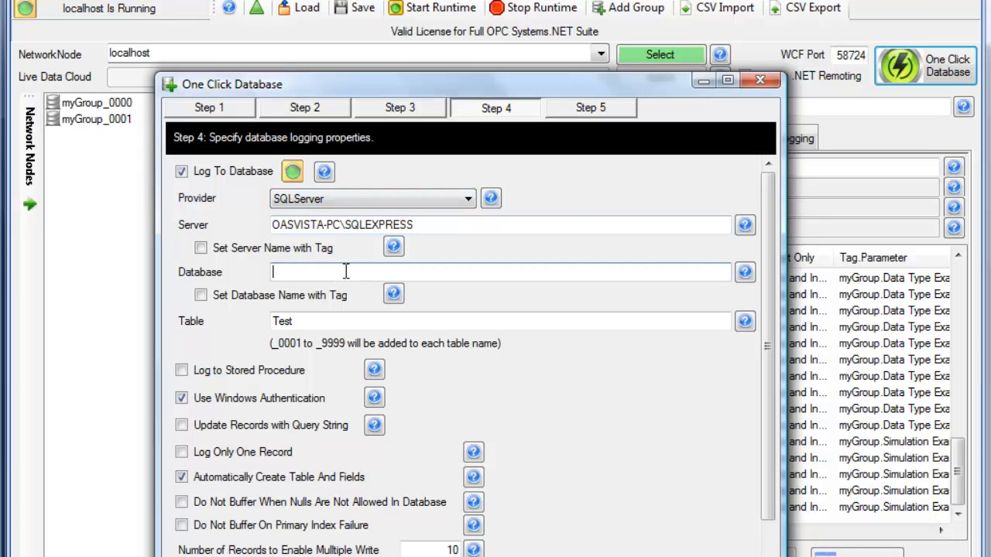
text(MyD)
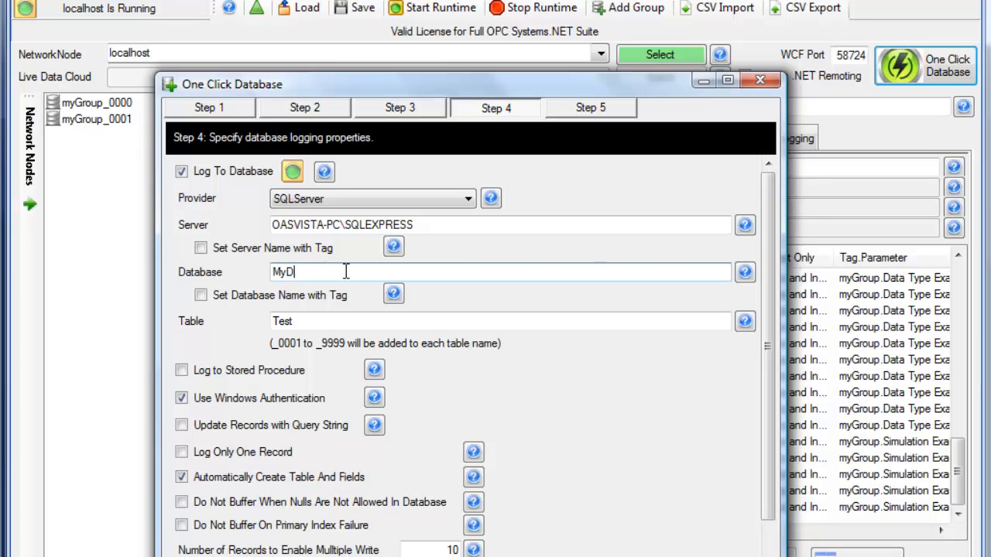
text(B)
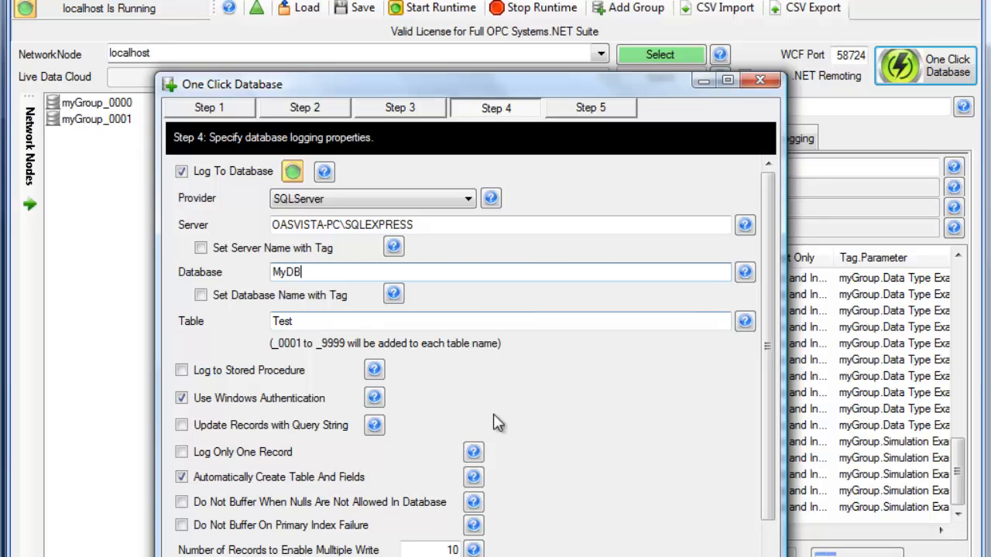
click(589, 108)
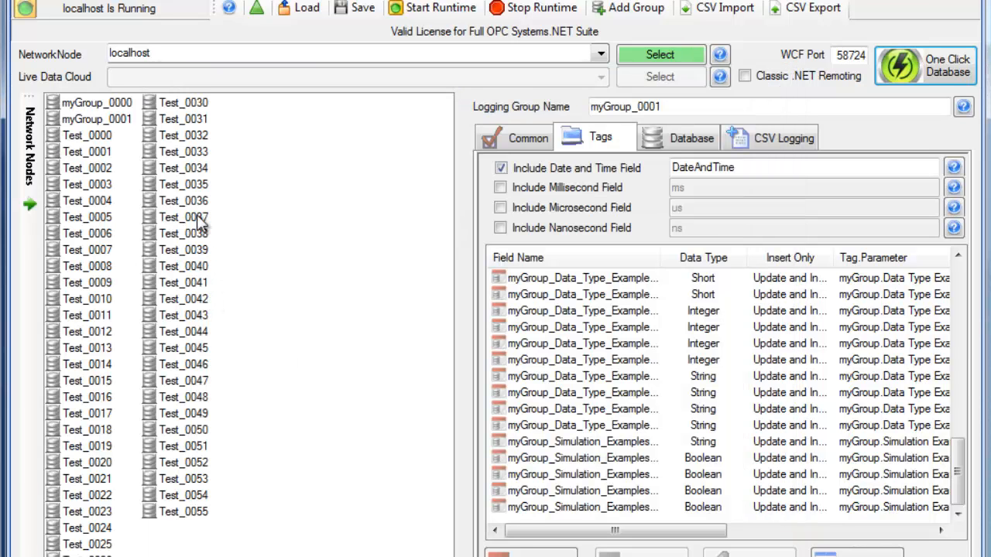
Review Test_0035 and Test_0041, then save the logging configuration over test.DataLog
click(183, 184)
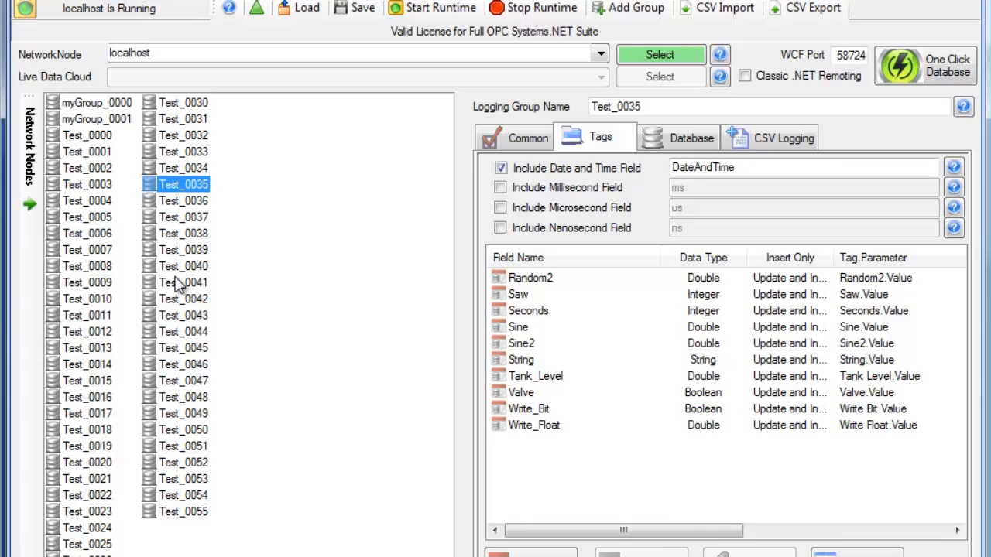
click(182, 282)
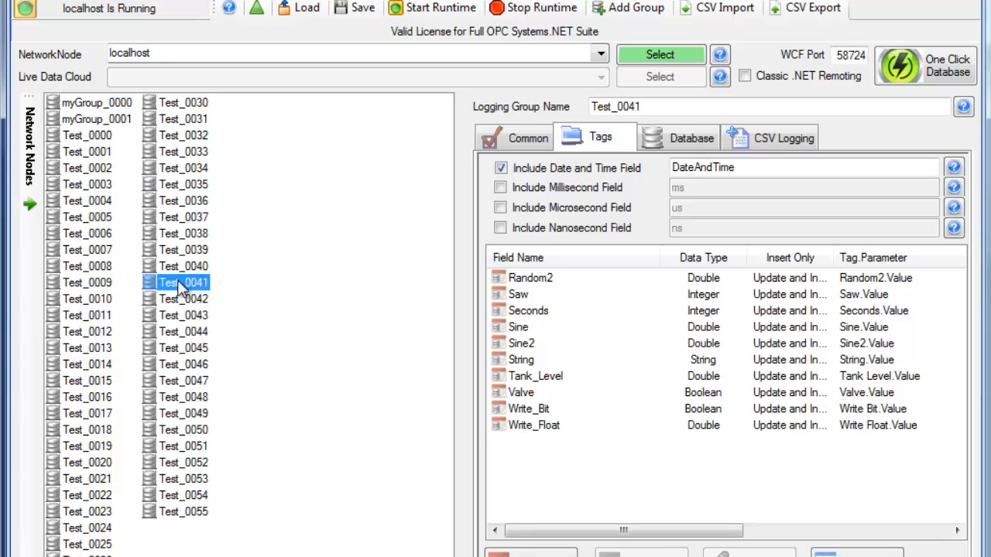
mouse_move(362, 8)
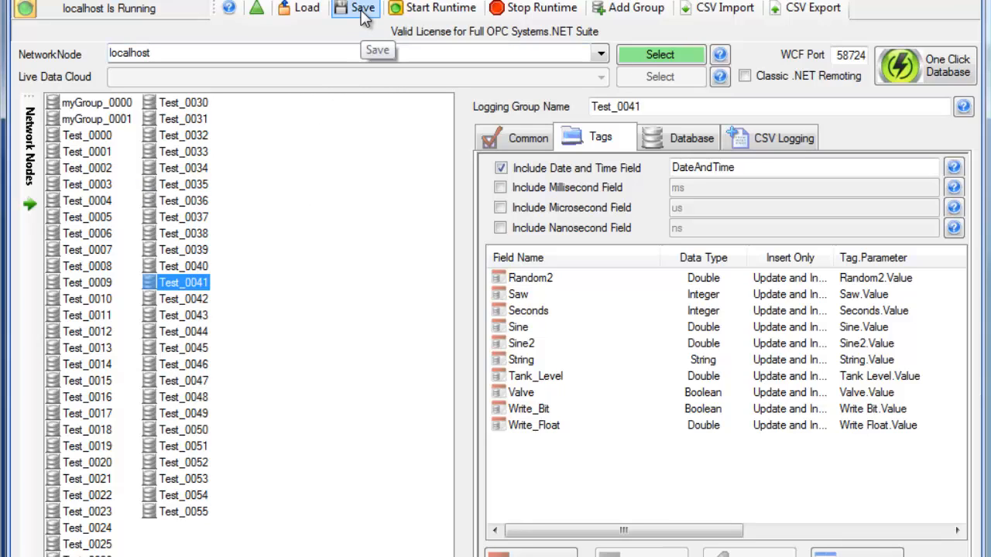
click(355, 8)
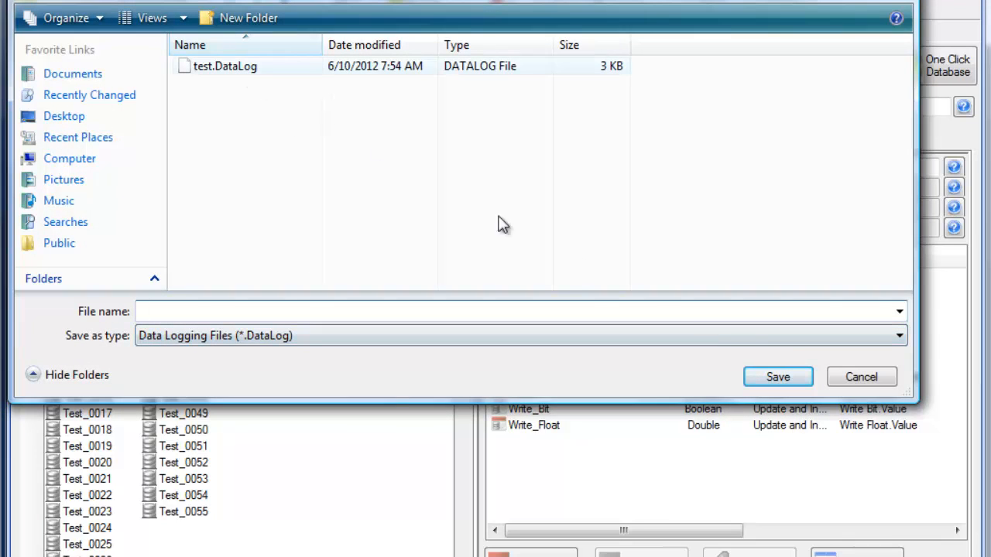
click(777, 376)
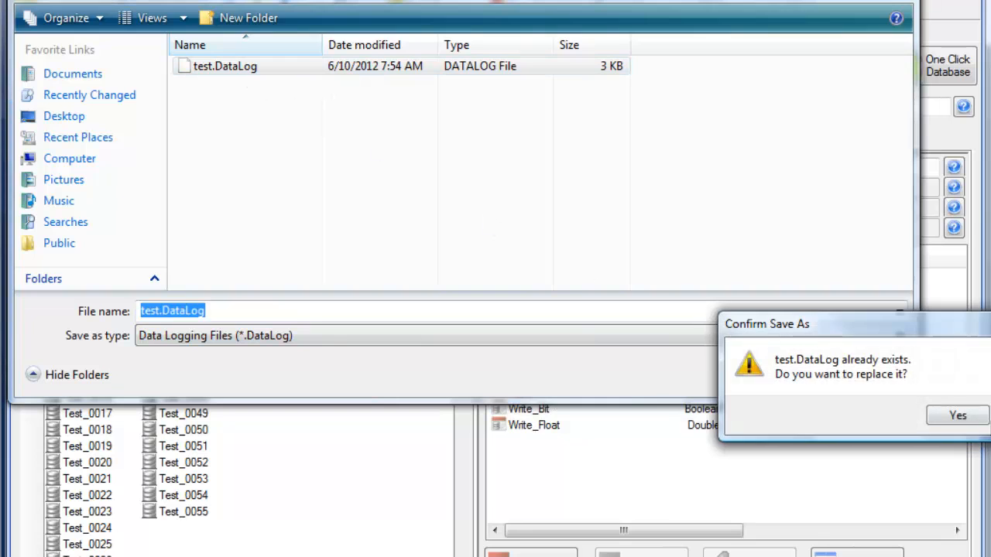
click(957, 415)
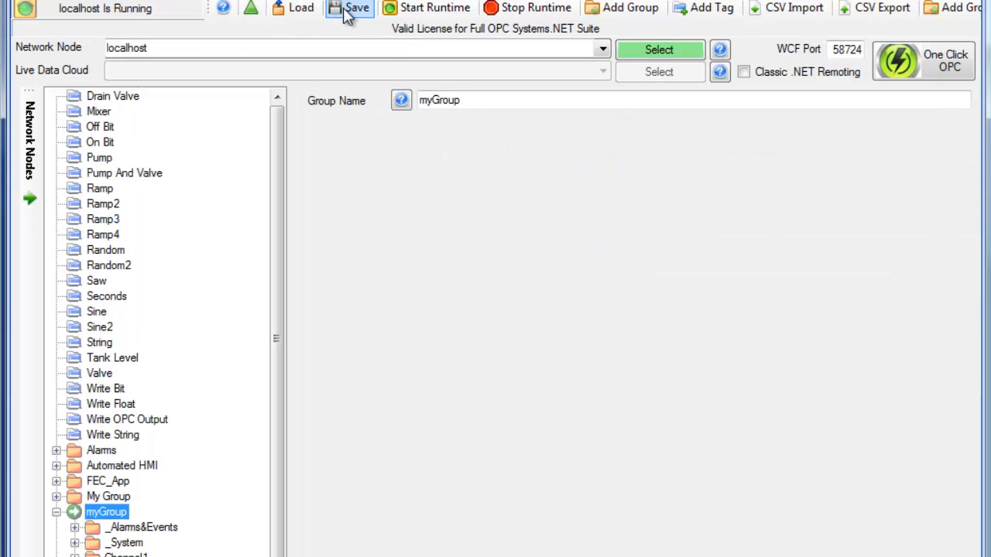
Save the tag configuration over the existing DemoTags.tags file
click(356, 8)
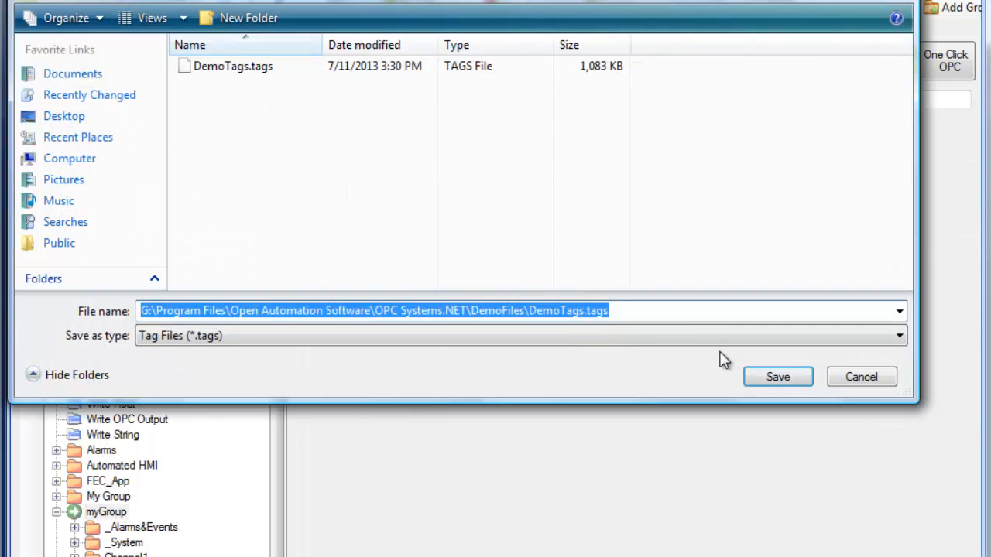
click(777, 378)
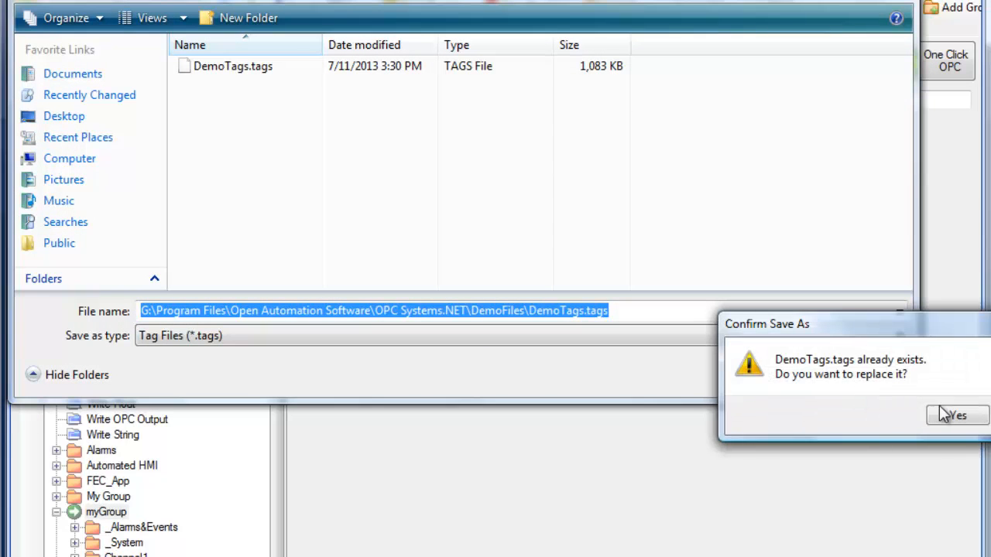
click(959, 415)
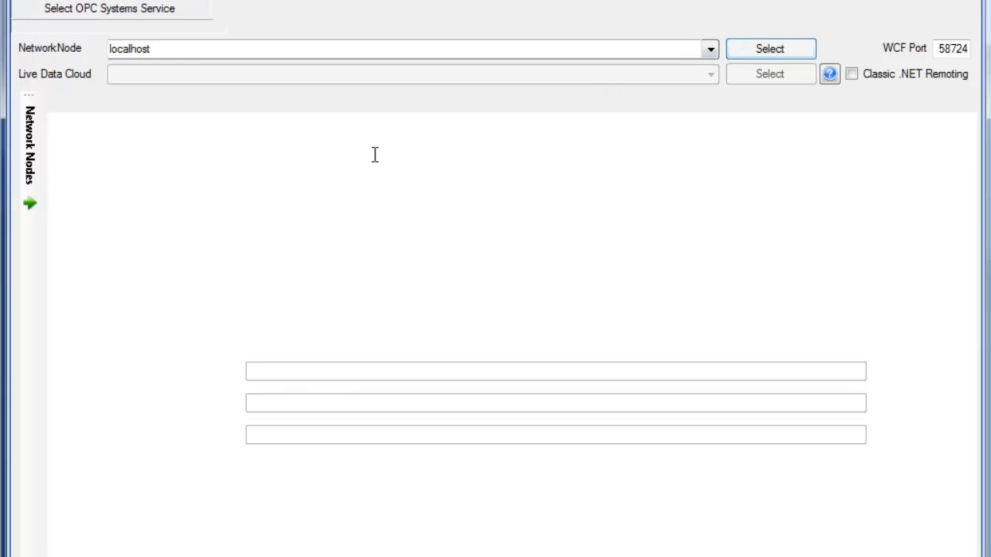
In Default Files, enable the data logging configuration default pointing to test.DataLog
click(769, 48)
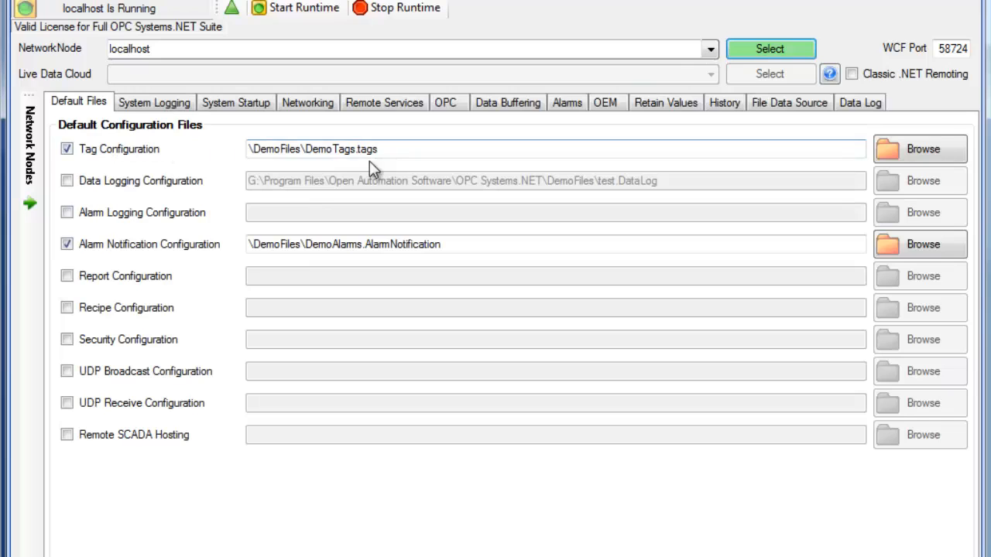
click(67, 179)
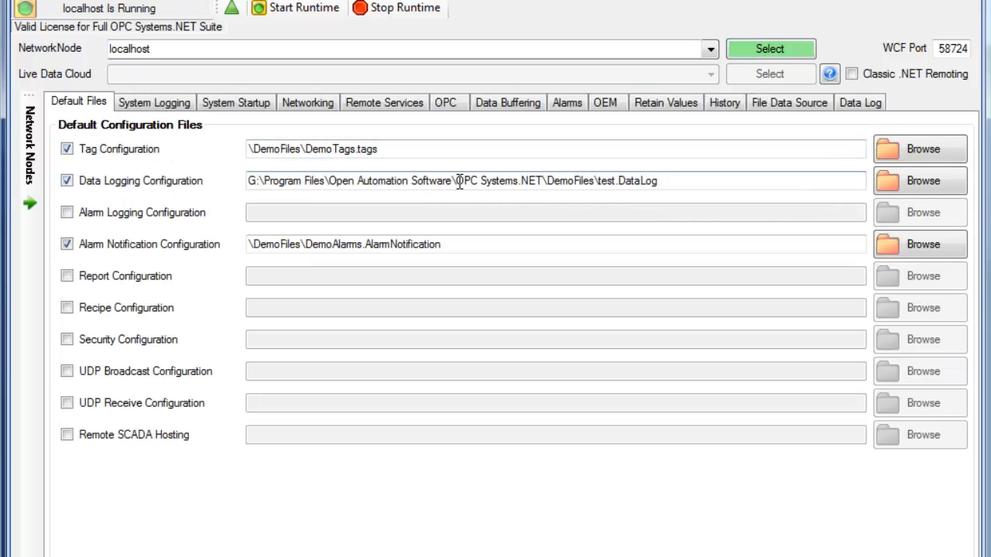
click(681, 180)
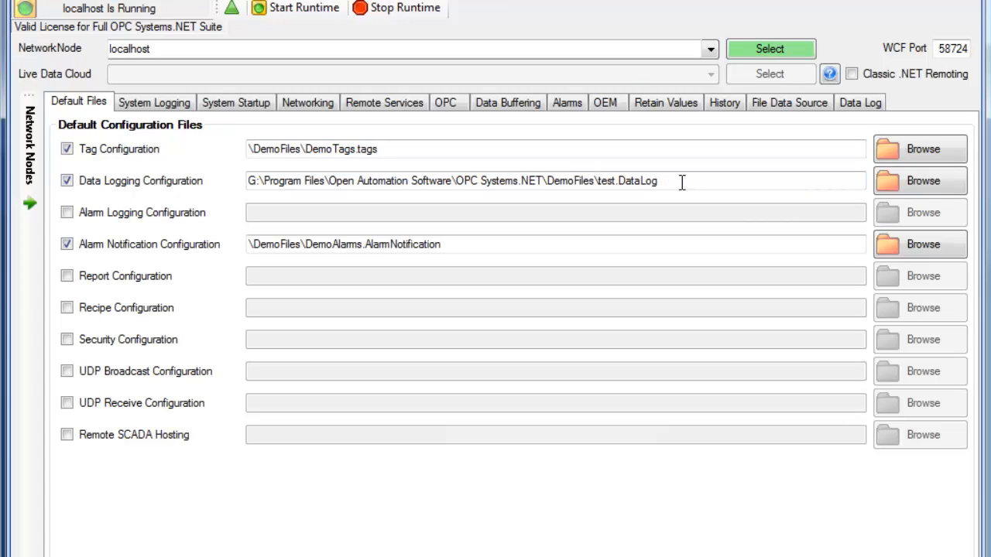
click(681, 180)
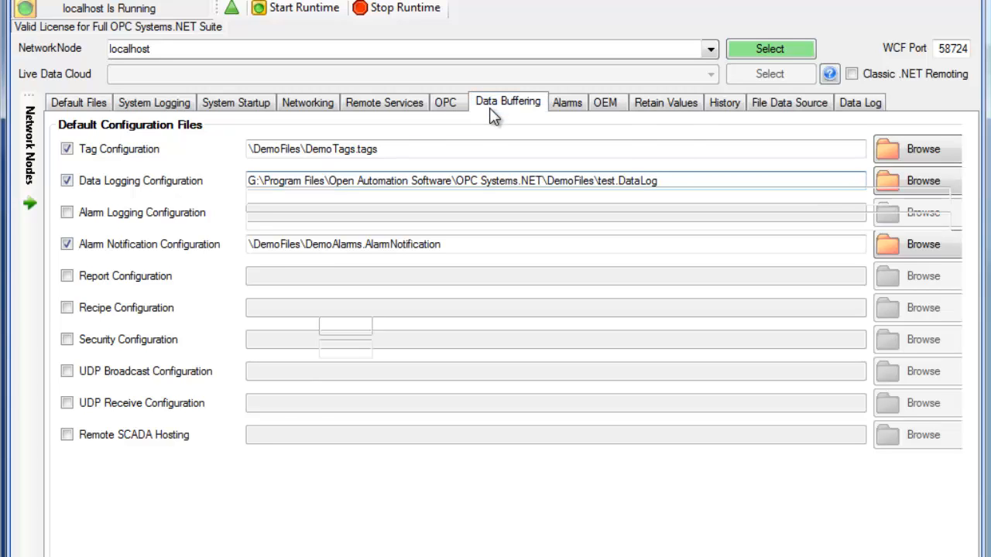
Show the Data Buffering settings and select the data log buffer directory path
click(508, 102)
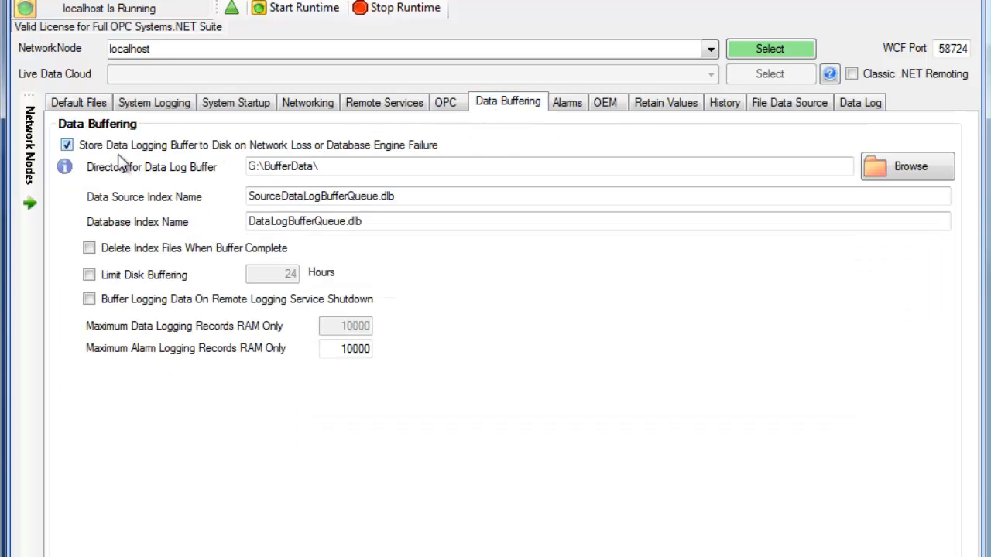
click(312, 165)
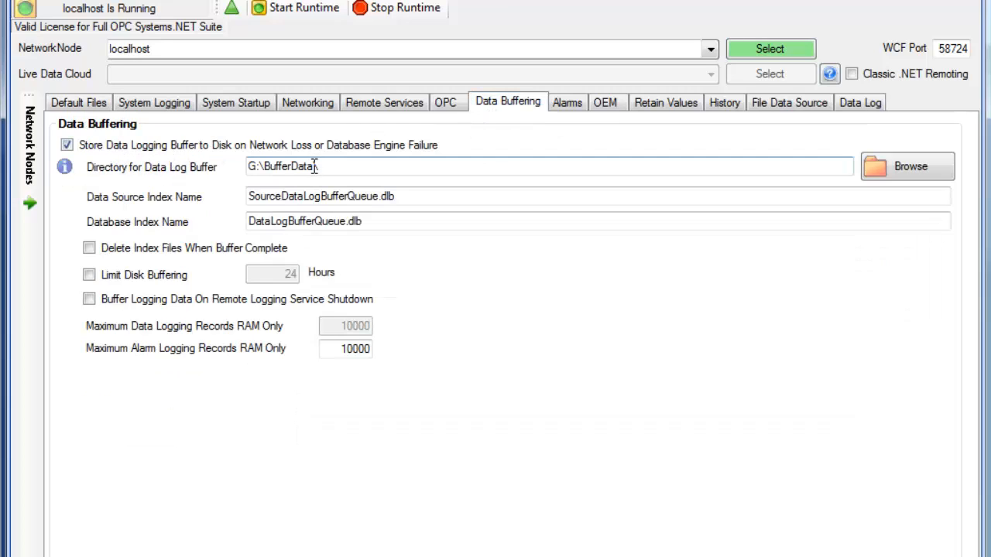
triple_click(294, 166)
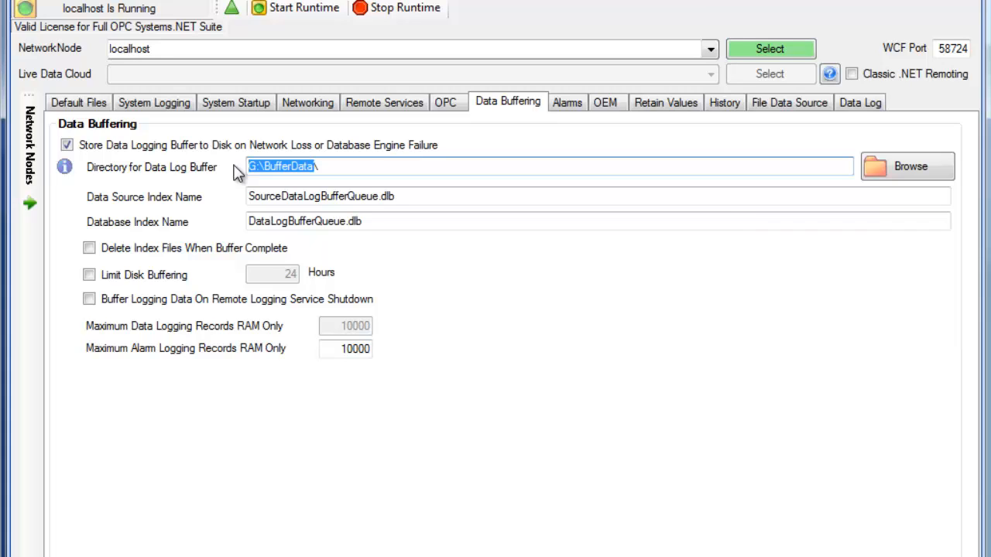
mouse_move(827, 479)
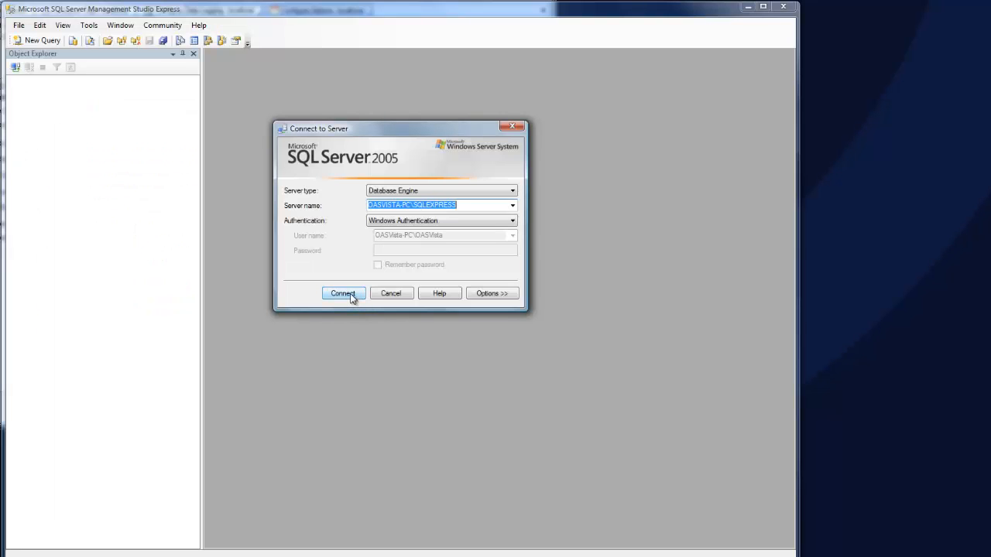
Connect to the SQLEXPRESS server and expand myDB's table list
click(343, 292)
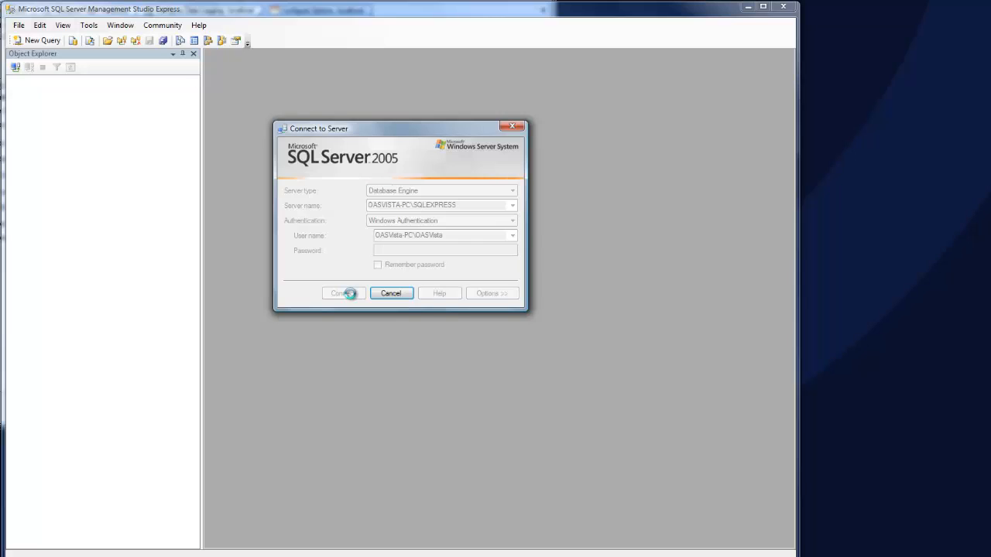
click(338, 293)
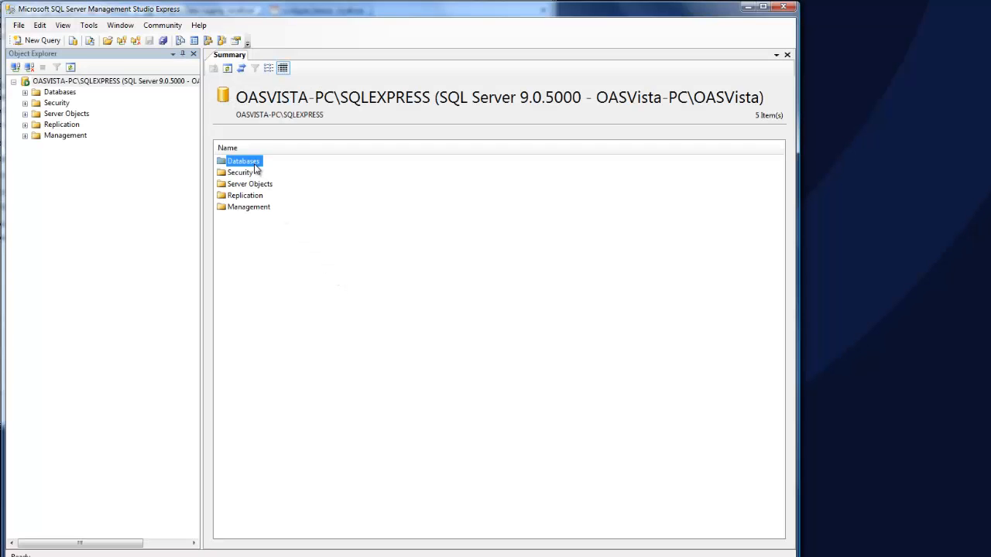
double_click(245, 161)
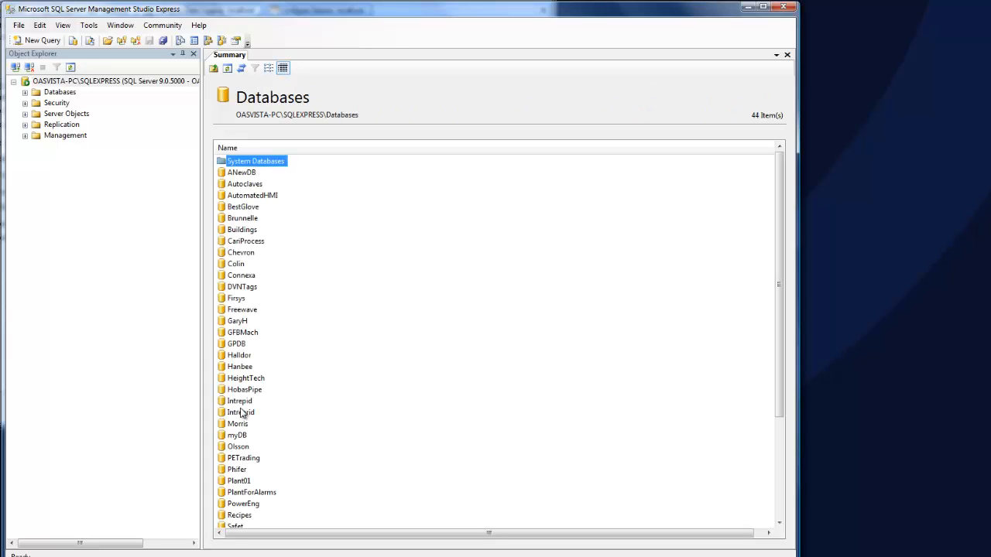
double_click(237, 435)
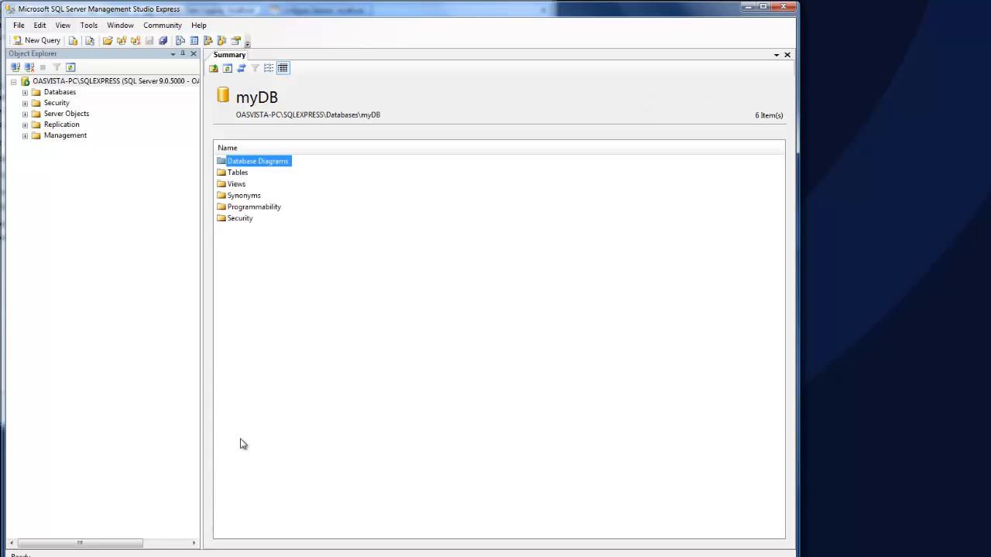
double_click(237, 172)
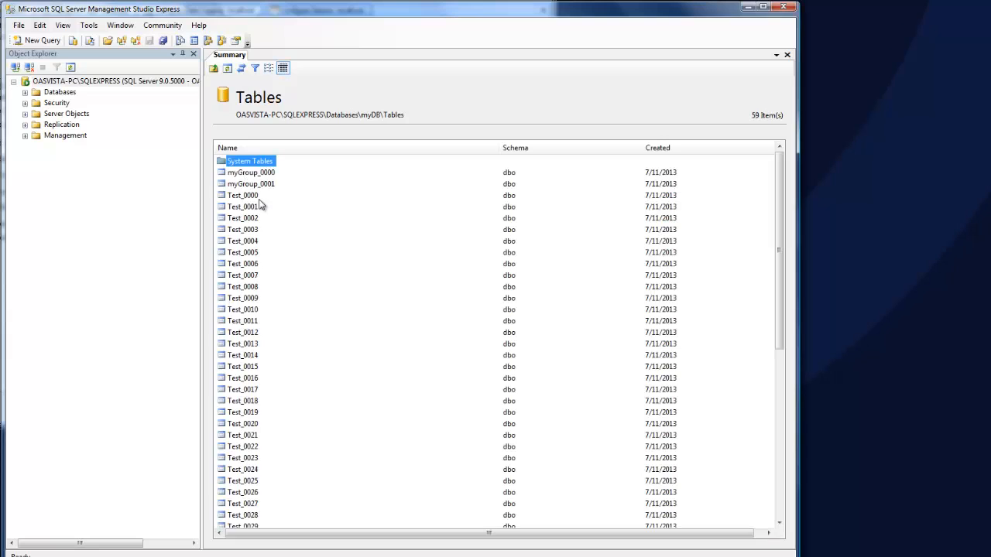
mouse_move(257, 180)
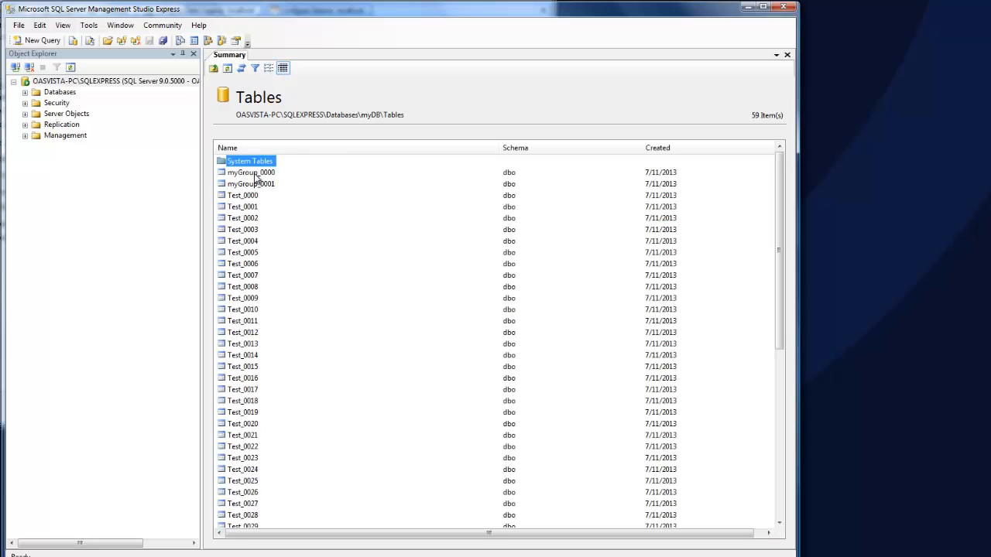
Script and execute a SELECT query on the myGroup_0000 table to show logged rows
right_click(251, 171)
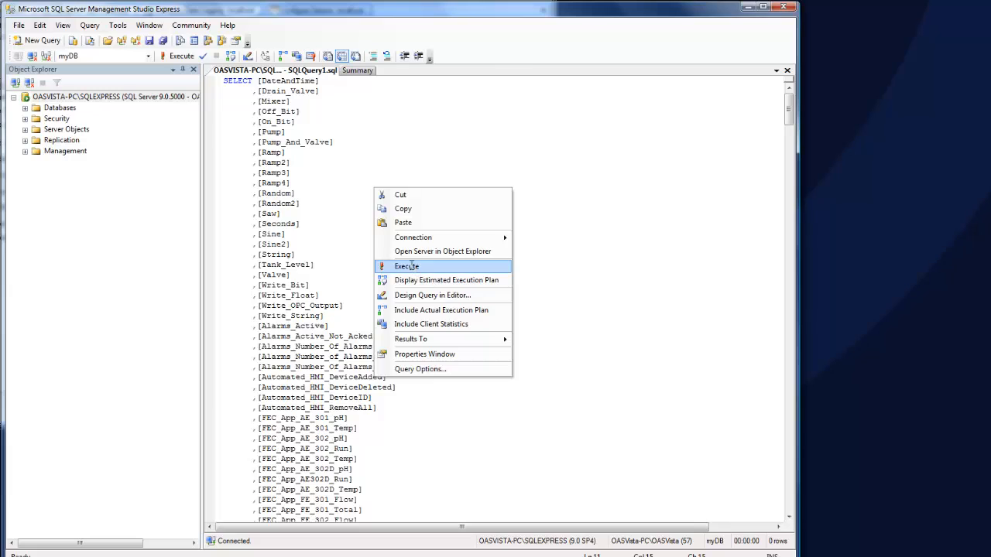
click(405, 266)
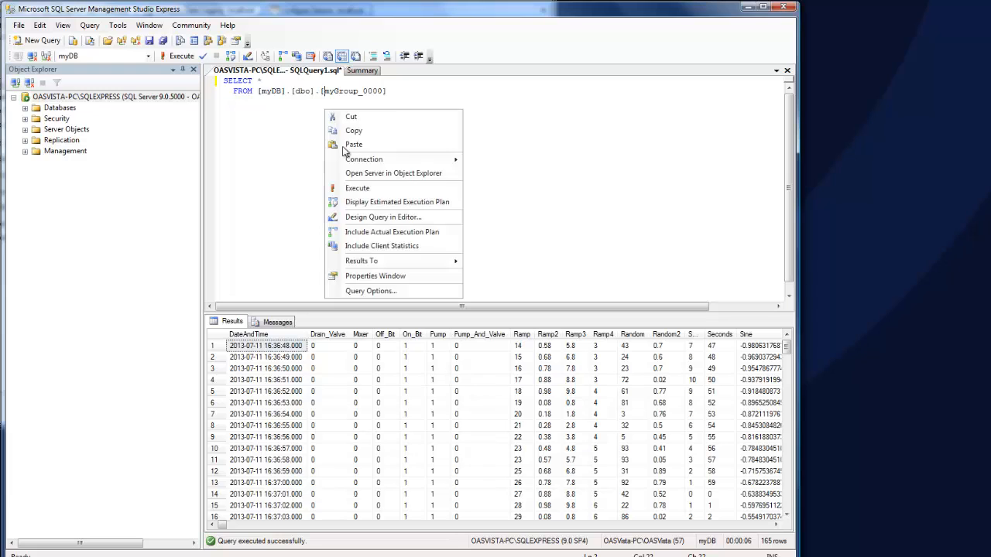
click(356, 188)
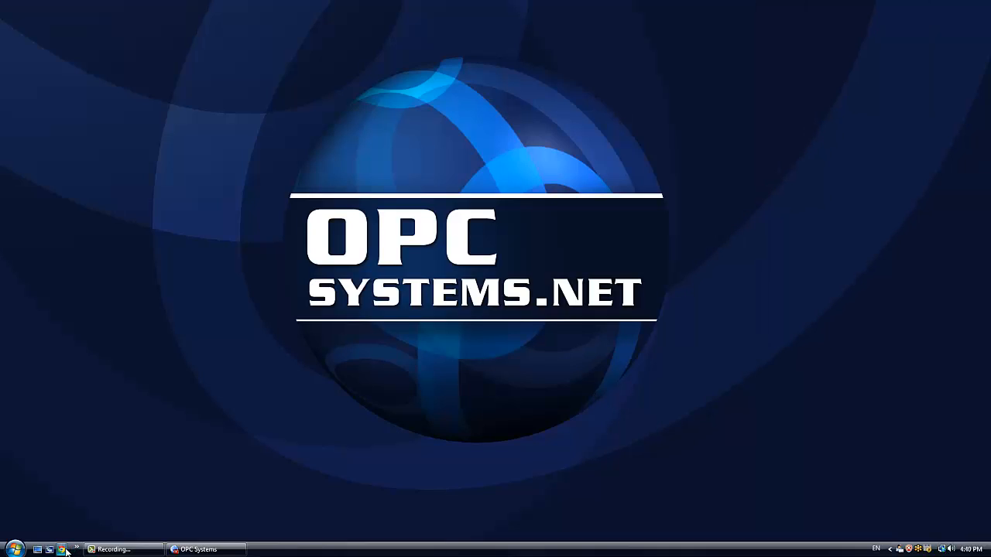
click(76, 548)
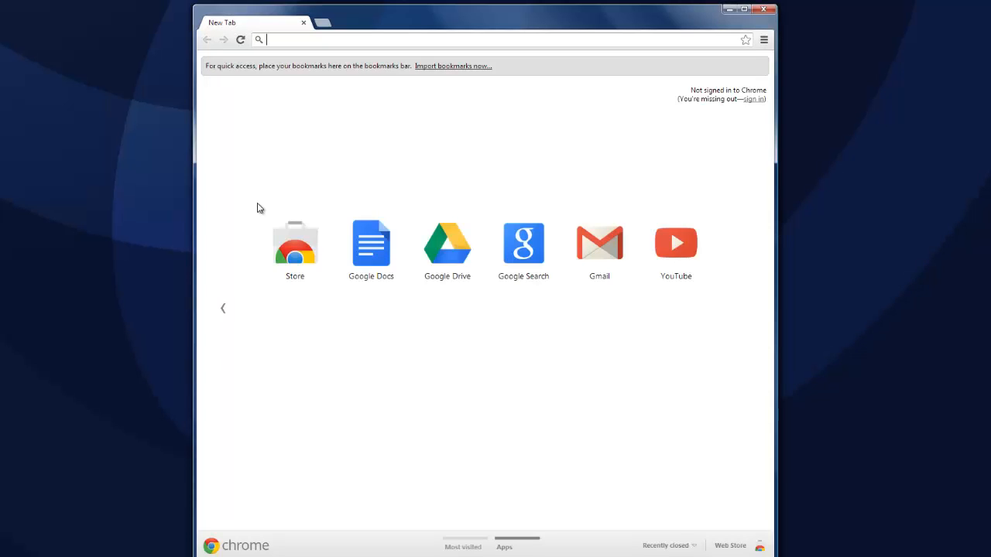
text(www.opcsystems.com)
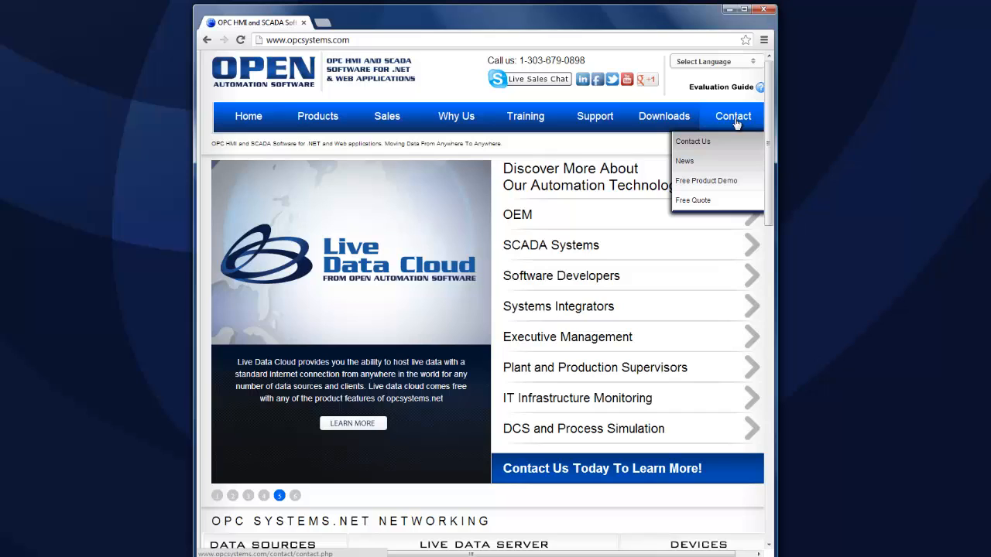
click(692, 140)
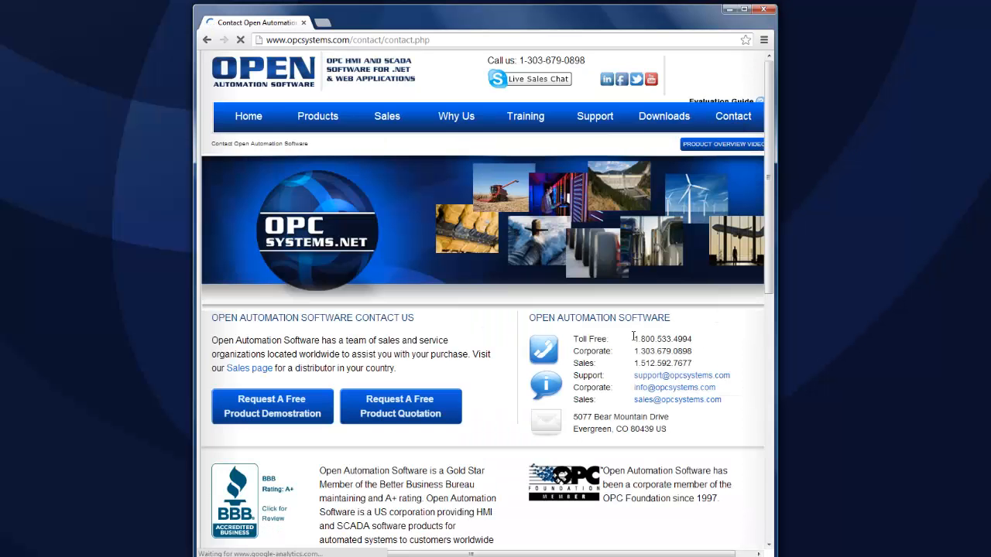